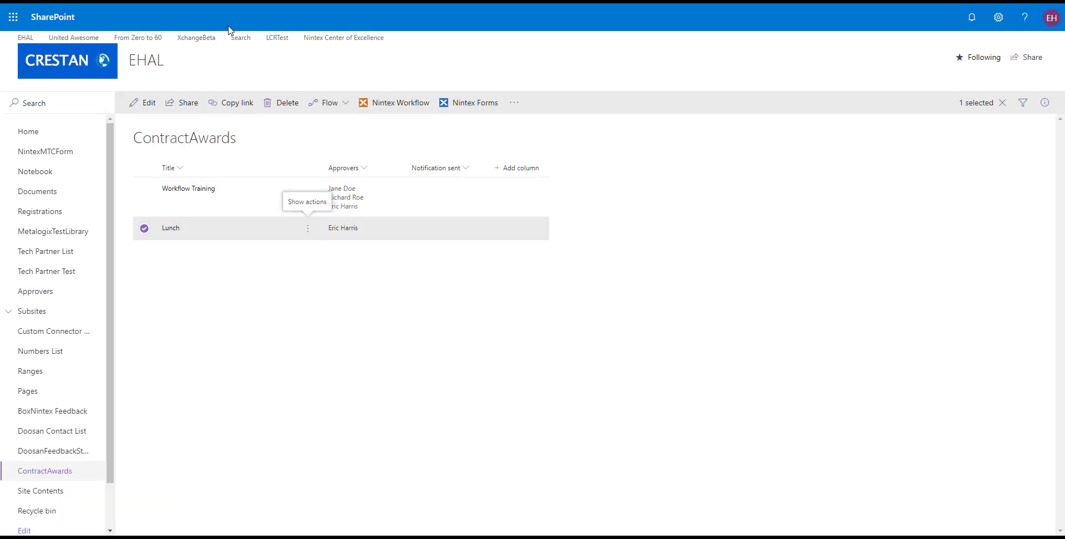
mouse_move(157, 147)
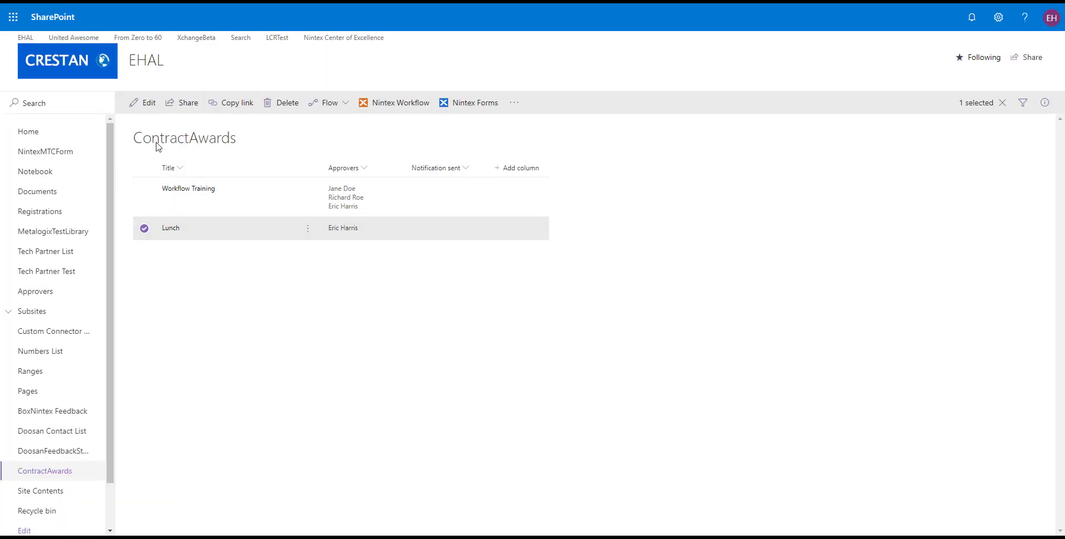
mouse_move(343, 223)
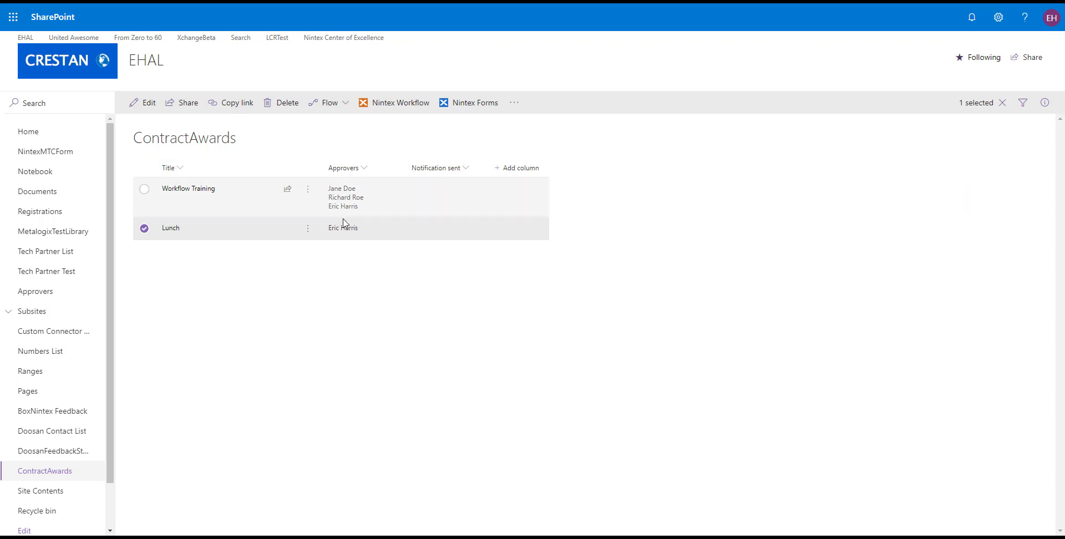
mouse_move(210, 144)
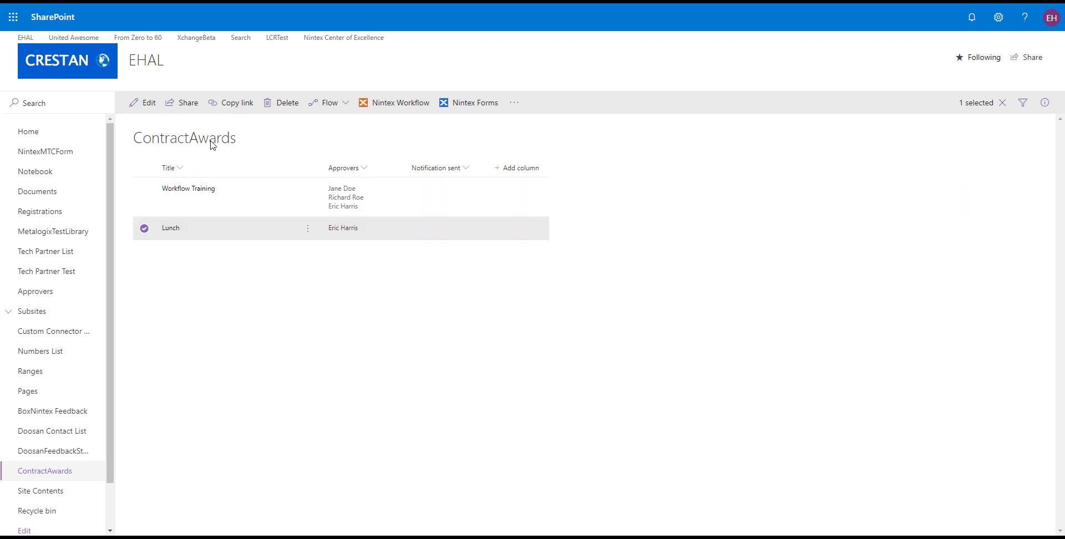
mouse_move(189, 189)
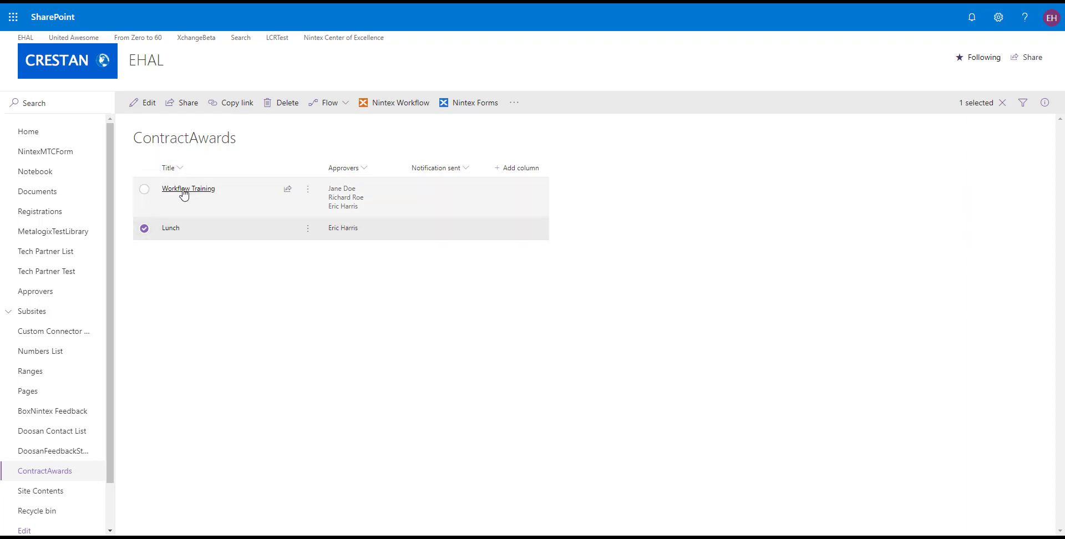
mouse_move(301, 250)
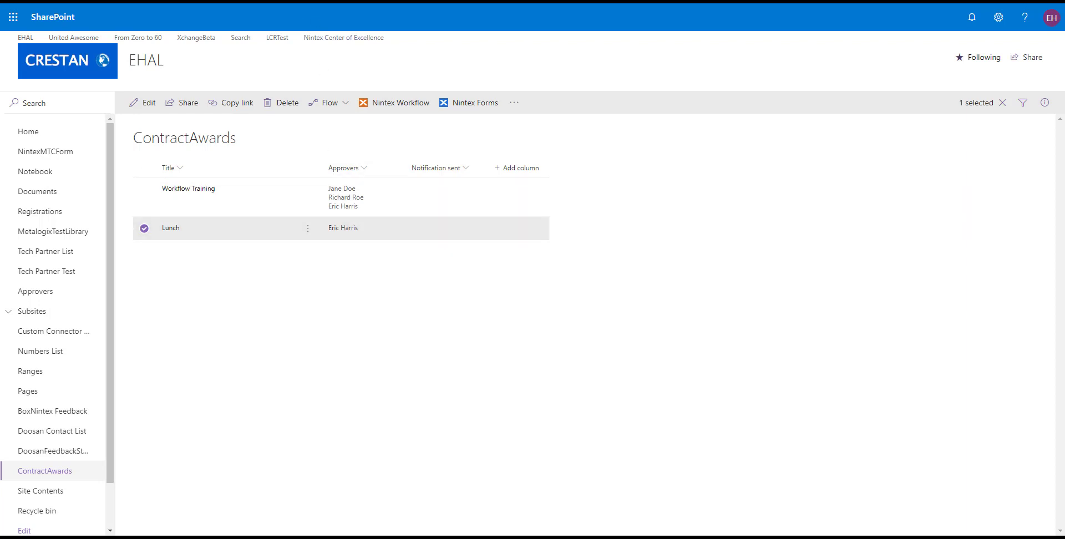
- Show the Registrations list with the Sample Lunch and Multiple User Test items
left_click(40, 211)
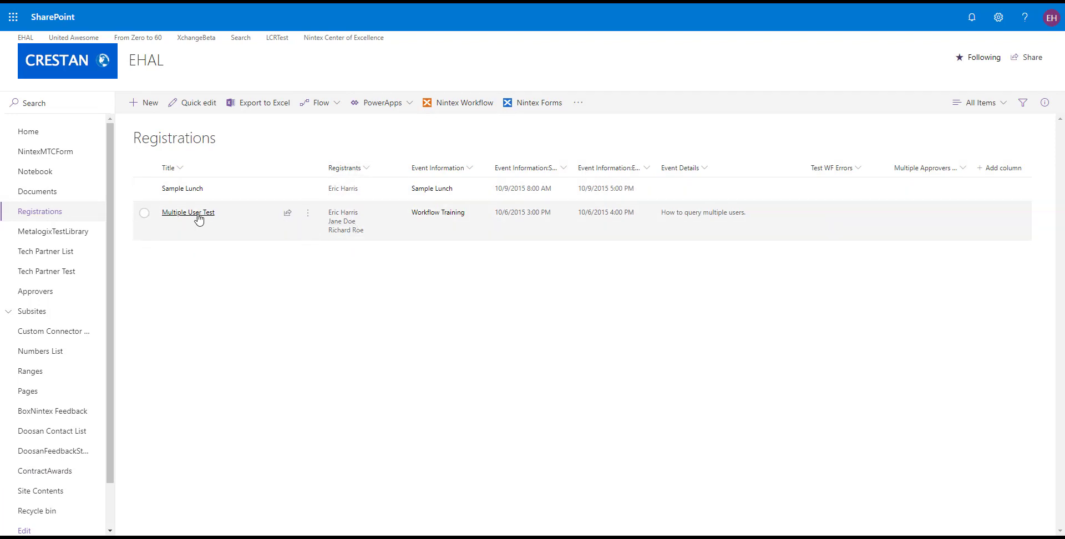
mouse_move(360, 208)
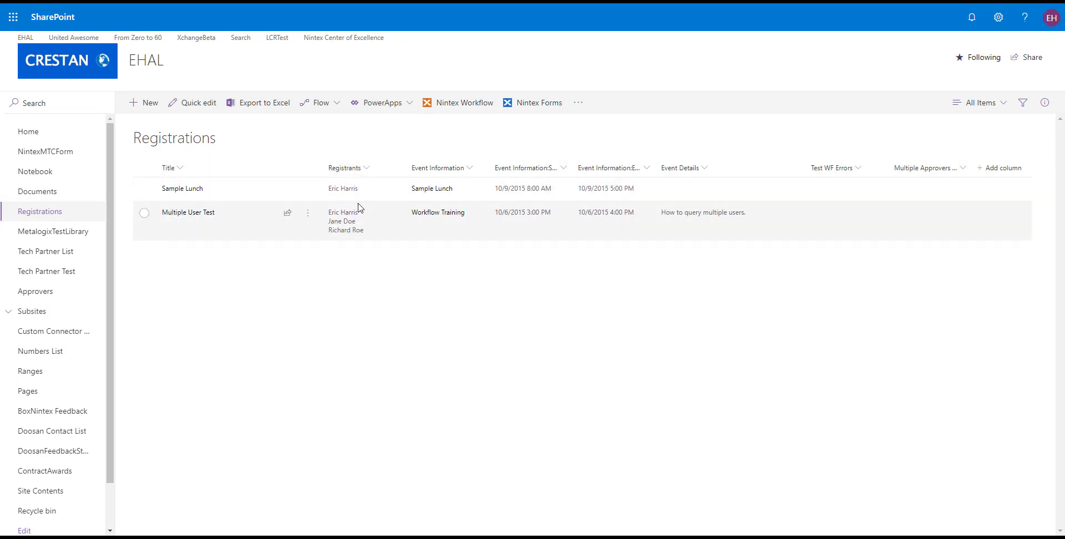
mouse_move(189, 133)
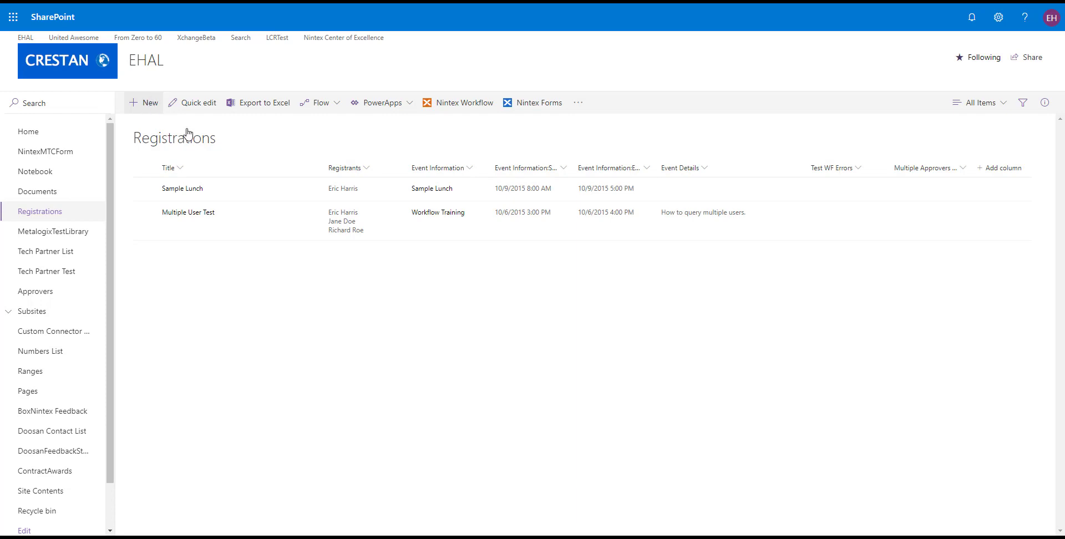
mouse_move(211, 141)
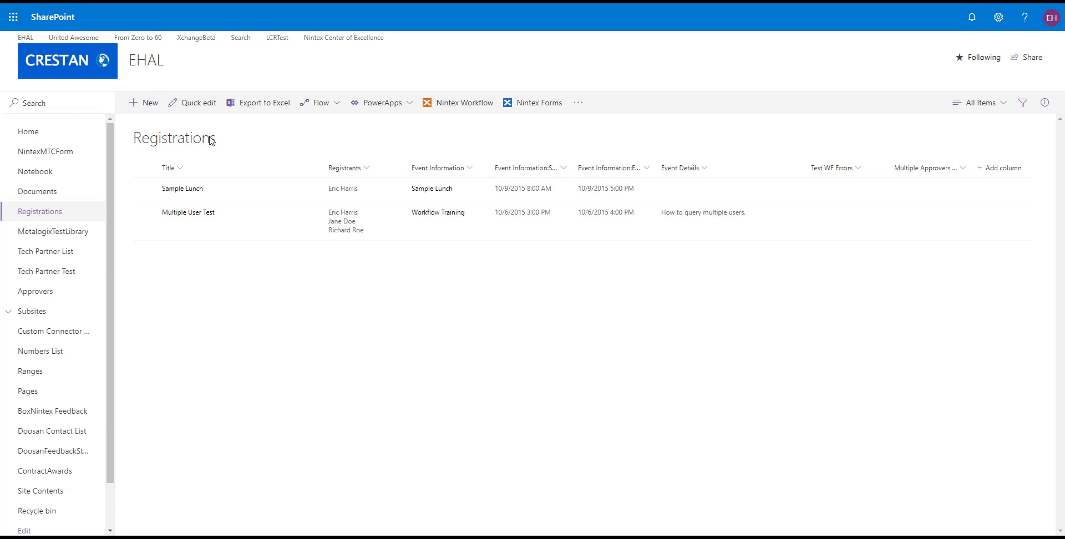
- Start a new Registrations item titled 'Nintex Connect O365 Query'
left_click(539, 102)
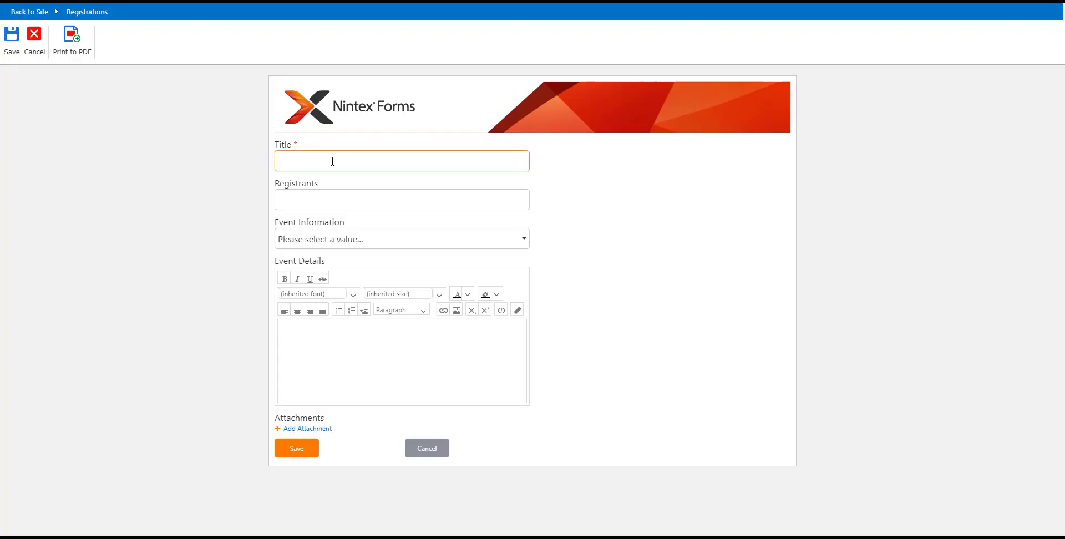
type("Nintex Connect")
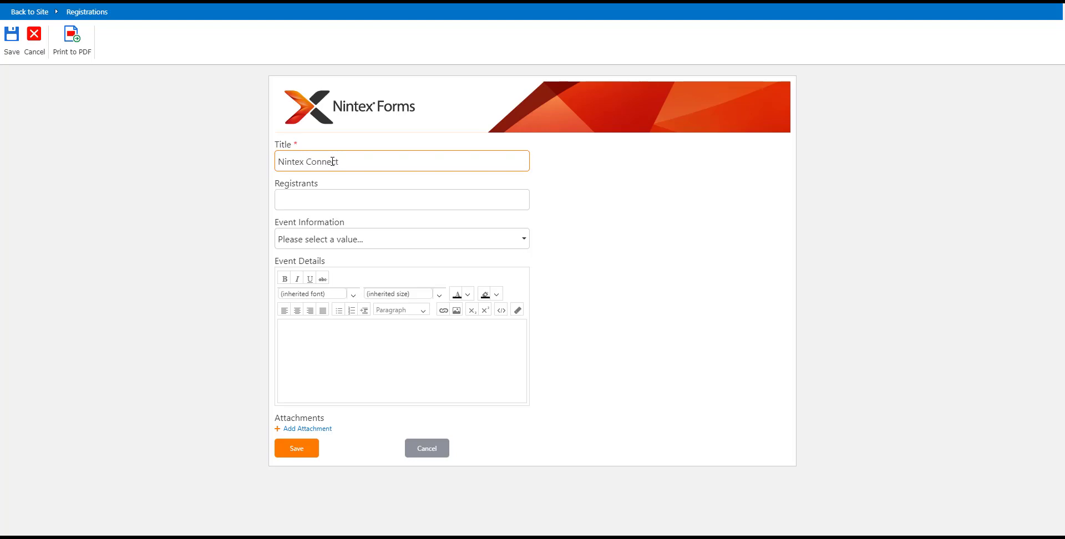
type("O365")
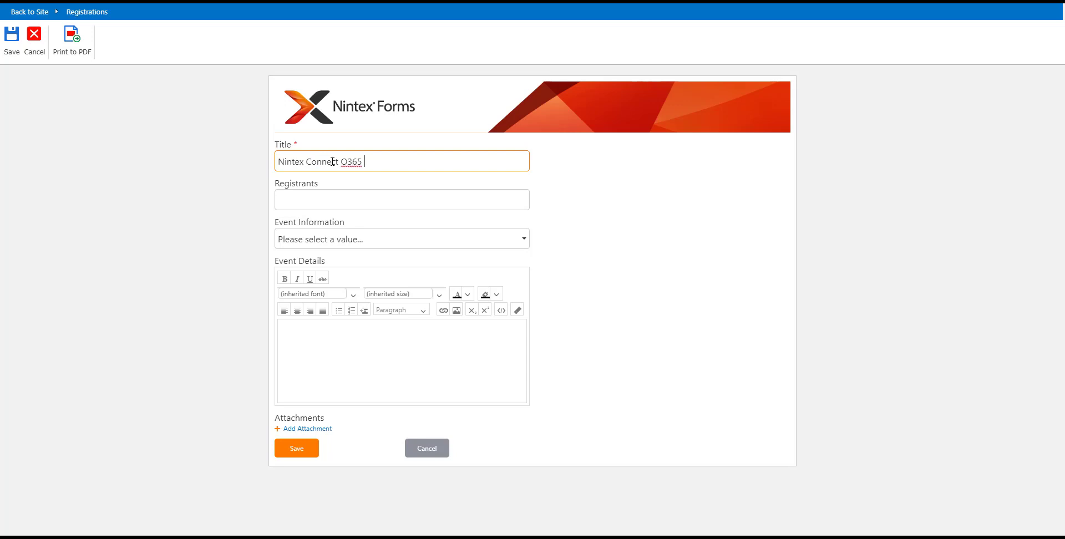
type("uery")
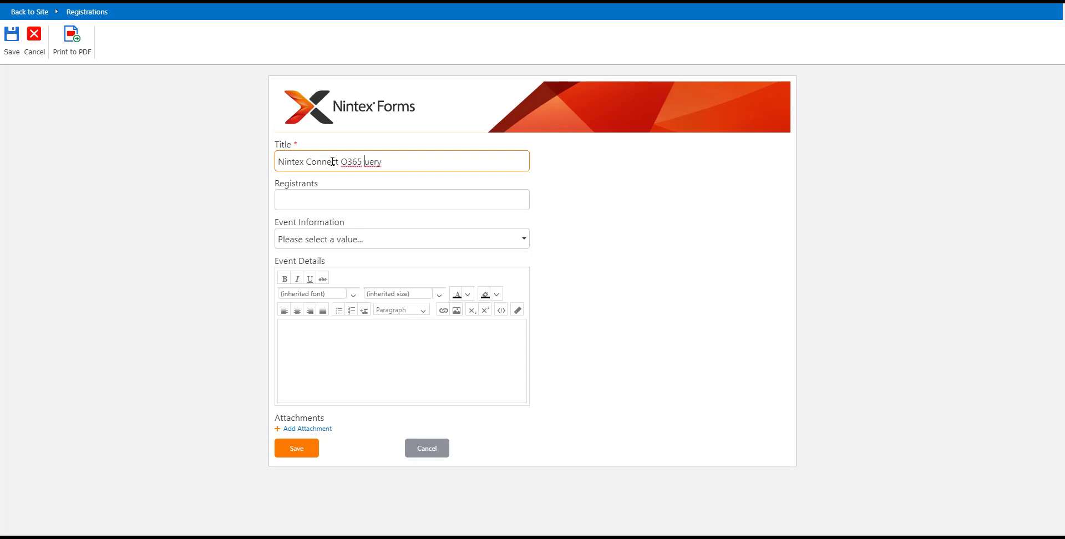
- Link the item to Workflow Training with details 'Trigger this to get the approvers' and save it
left_click(400, 199)
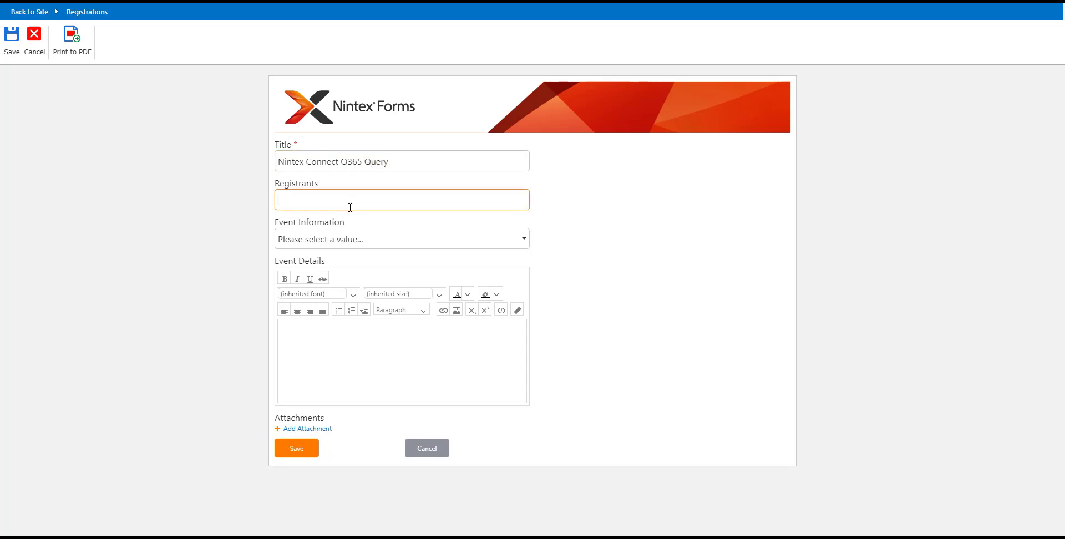
left_click(401, 238)
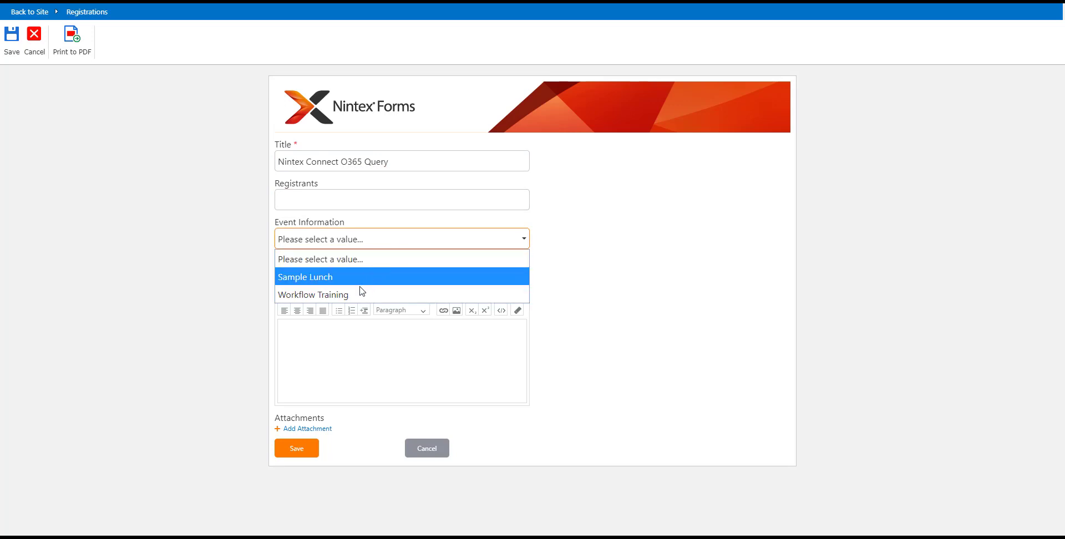
left_click(313, 294)
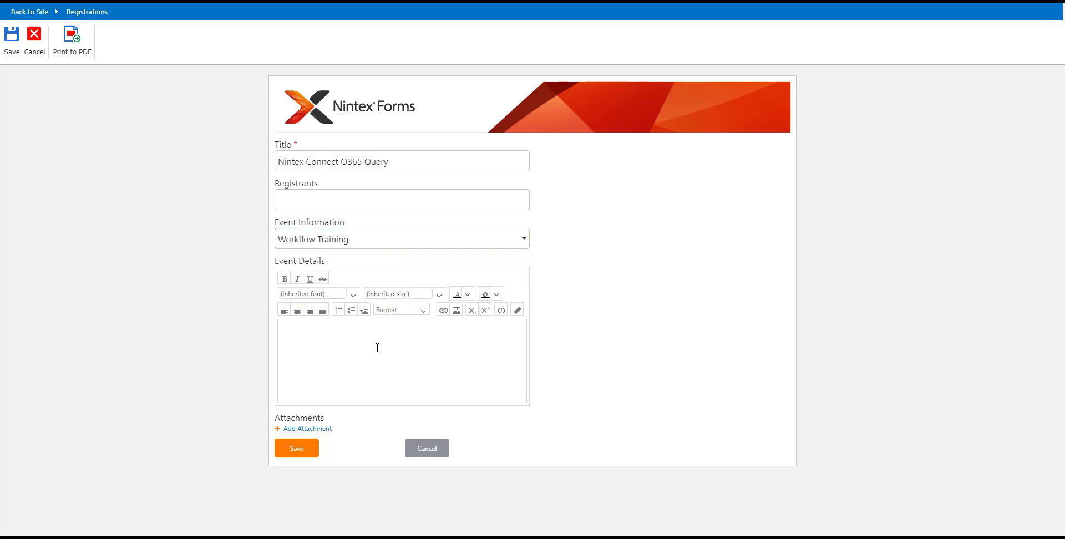
type("TRigg")
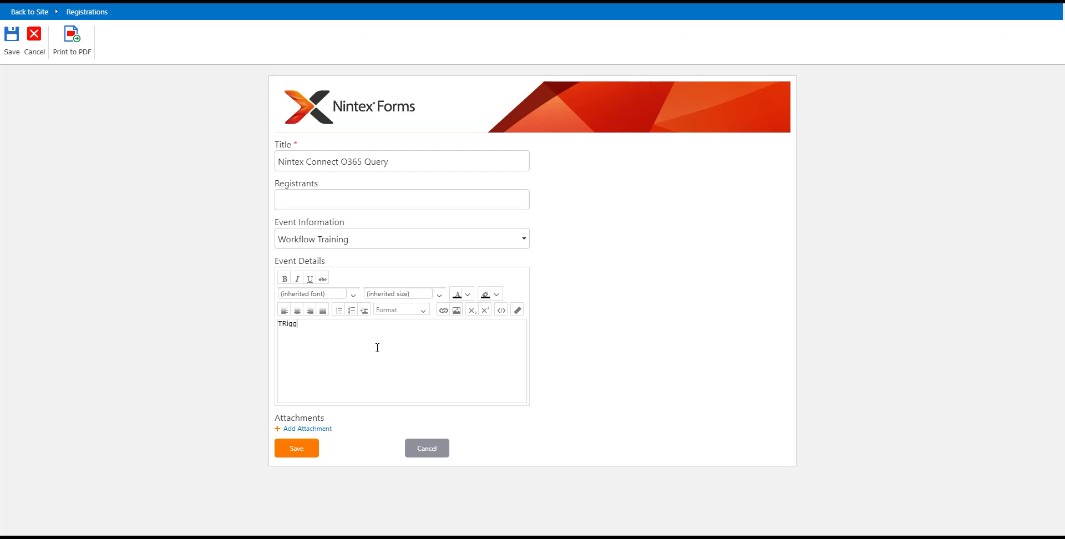
type("riggg")
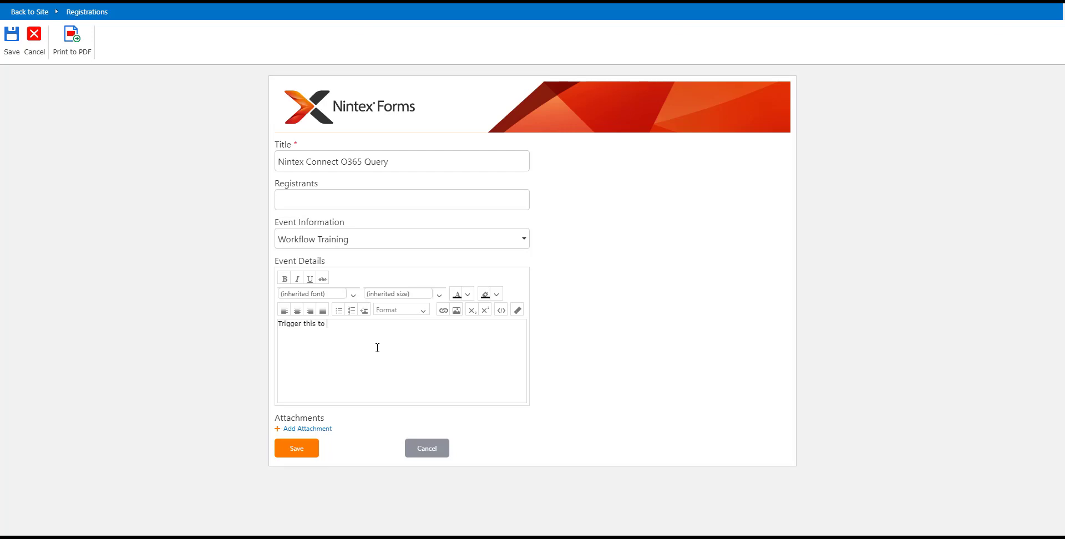
type("get the approvers")
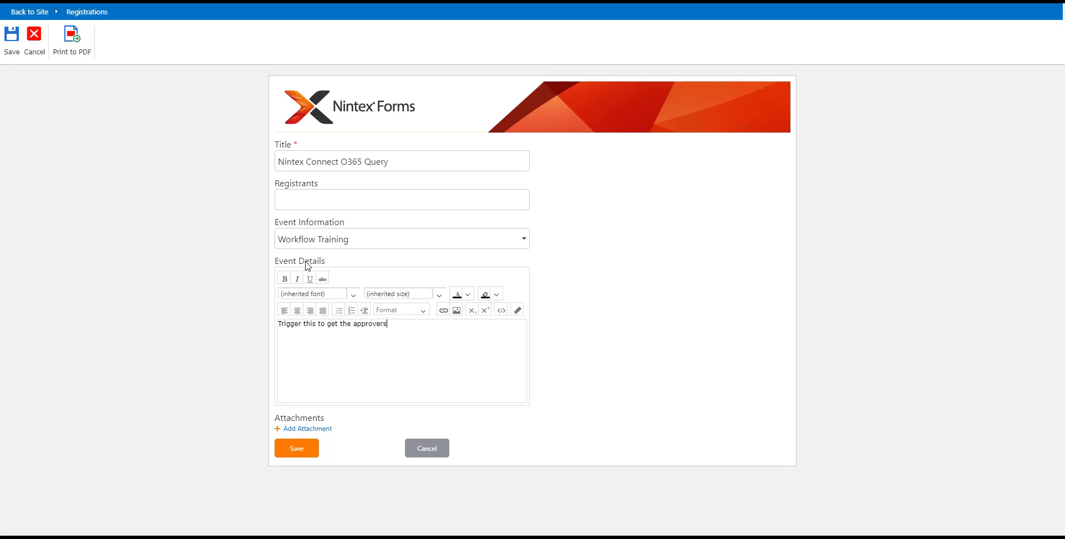
left_click(296, 449)
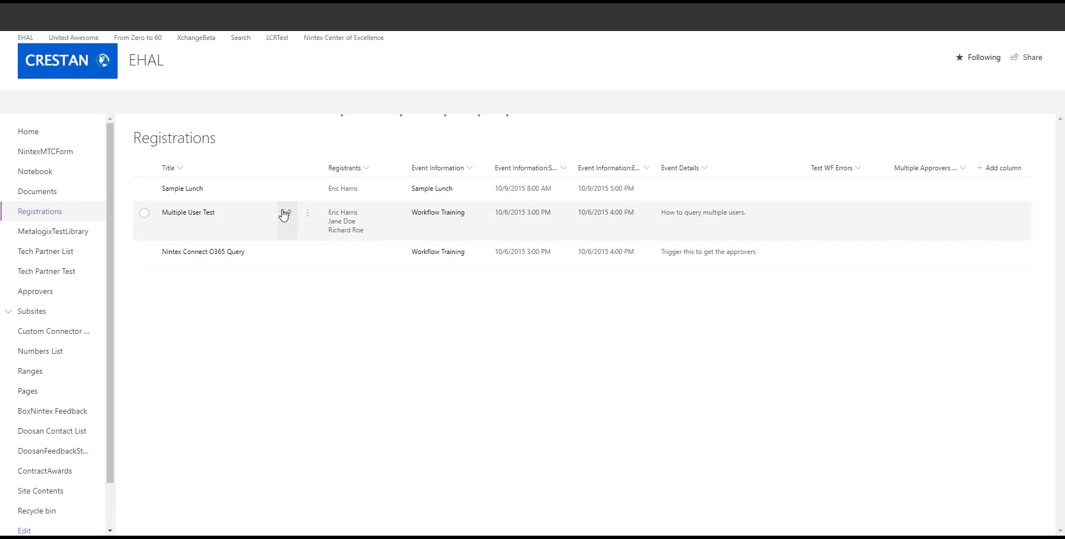
- Show the Multiple Approvers Email workflow status for the Nintex Connect O365 Query item
left_click(144, 252)
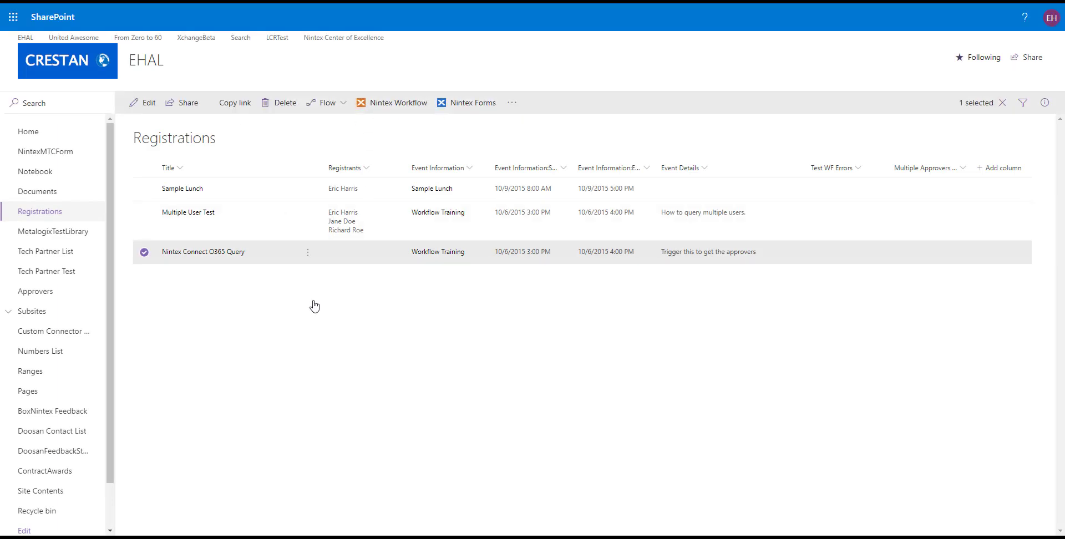
mouse_move(411, 437)
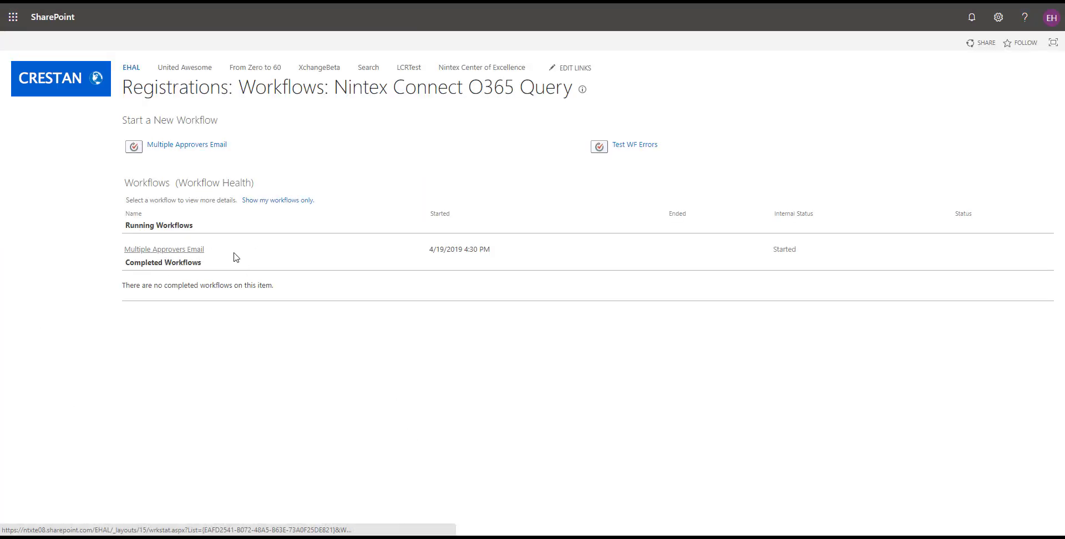
left_click(164, 250)
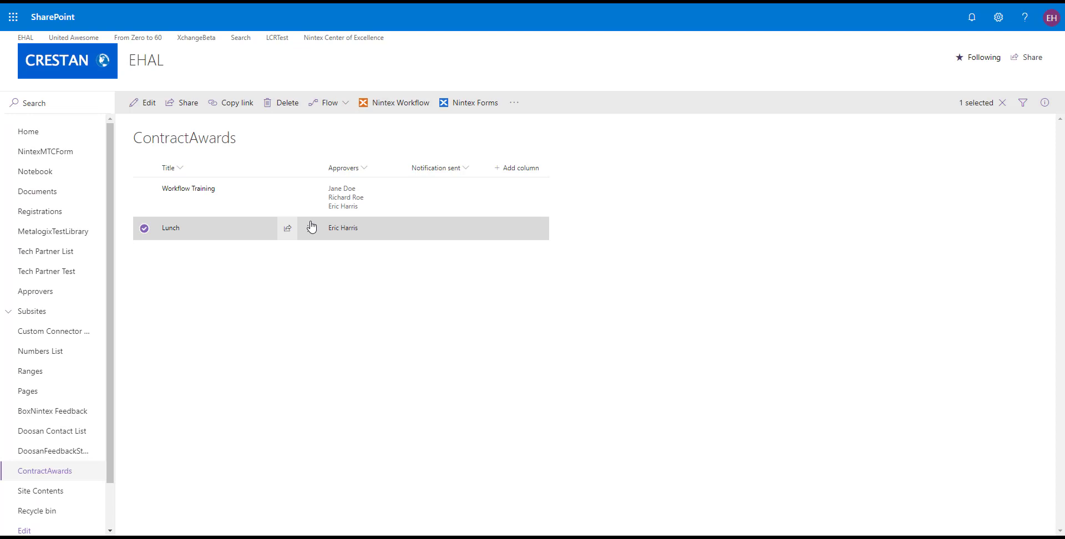
mouse_move(189, 188)
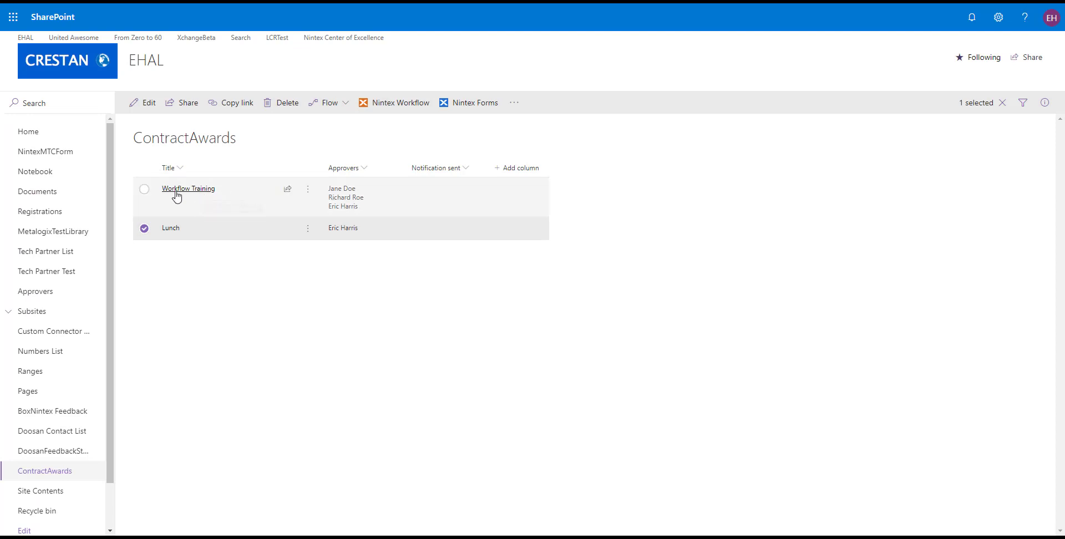
mouse_move(346, 198)
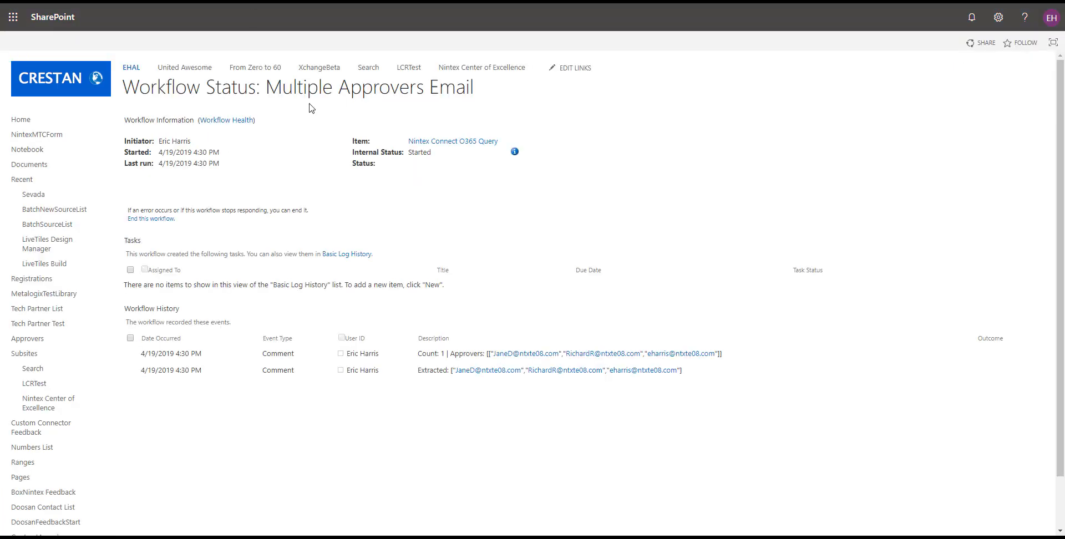
mouse_move(398, 423)
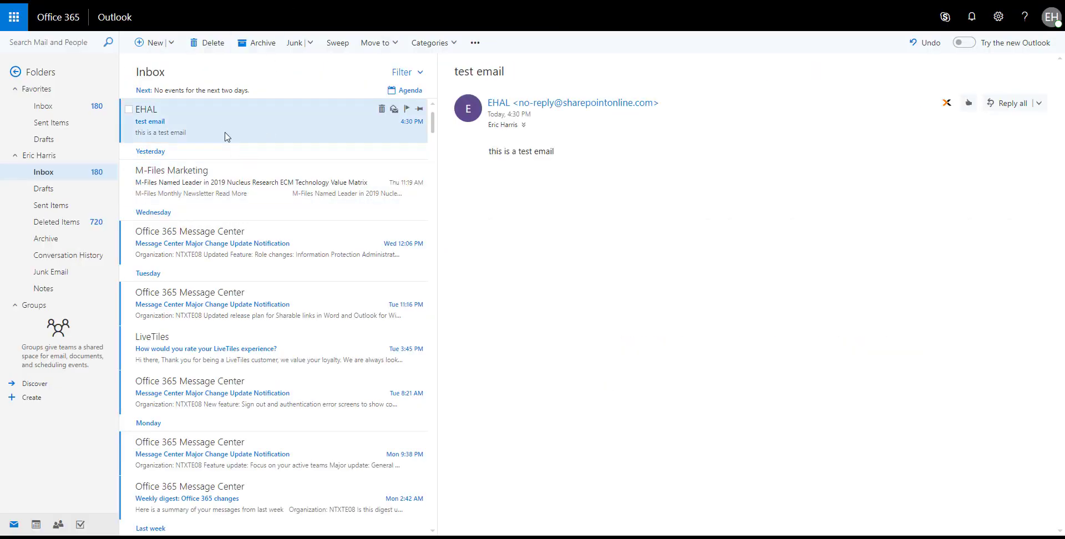
mouse_move(419, 164)
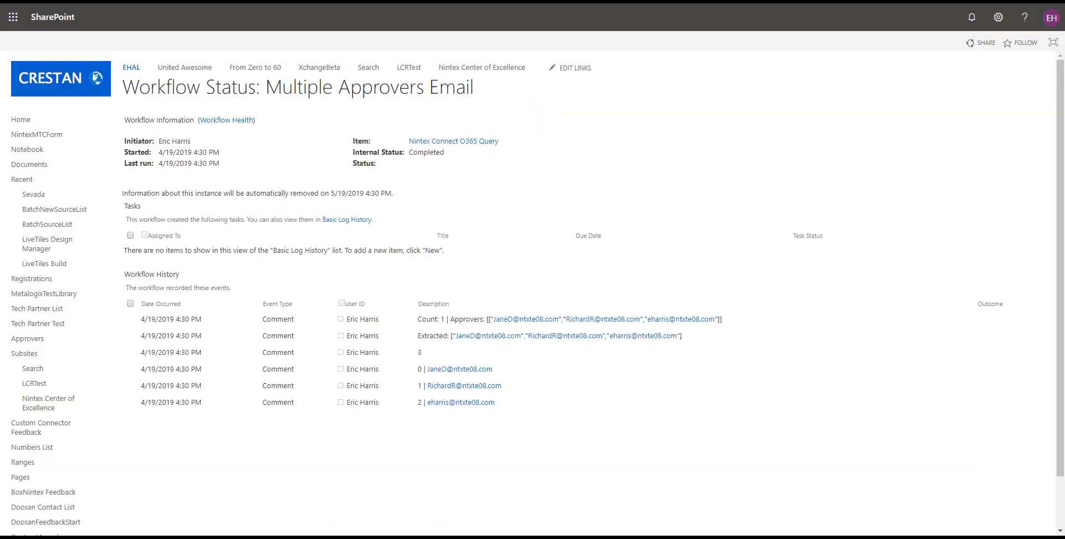
mouse_move(309, 190)
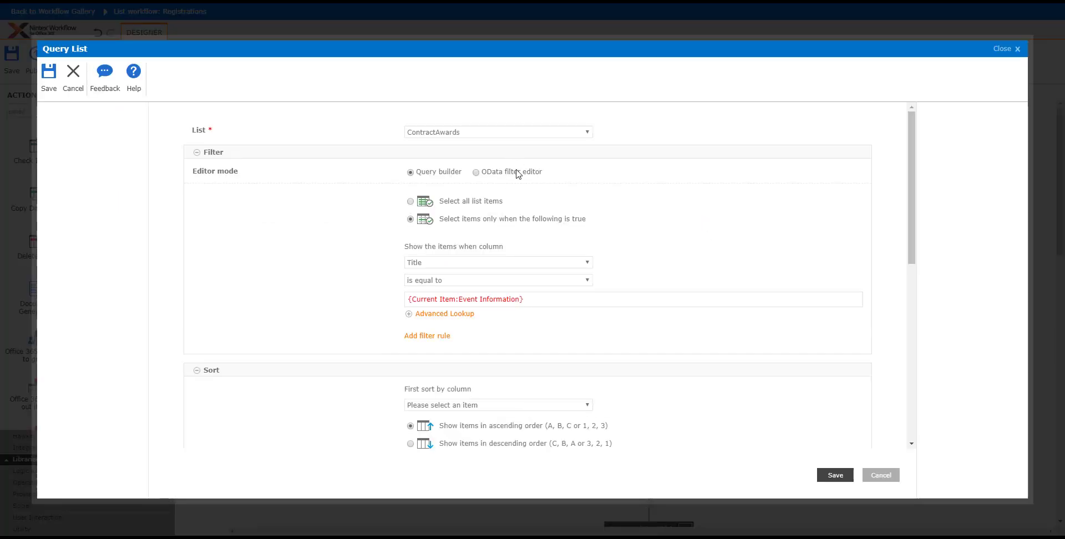
- Discard the query dialog changes and delete the Office 365 query list action from the canvas
left_click(880, 475)
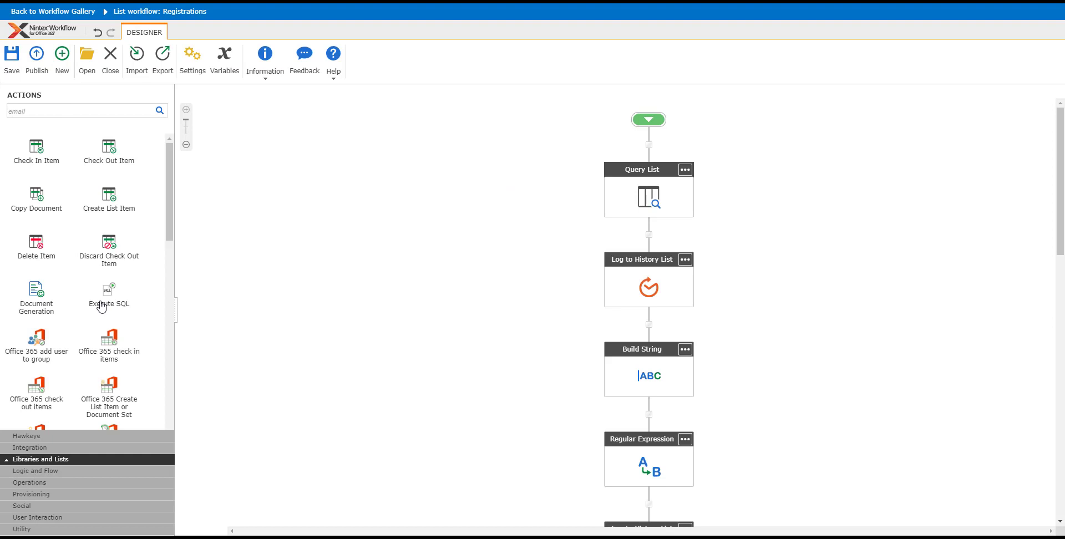
mouse_move(68, 335)
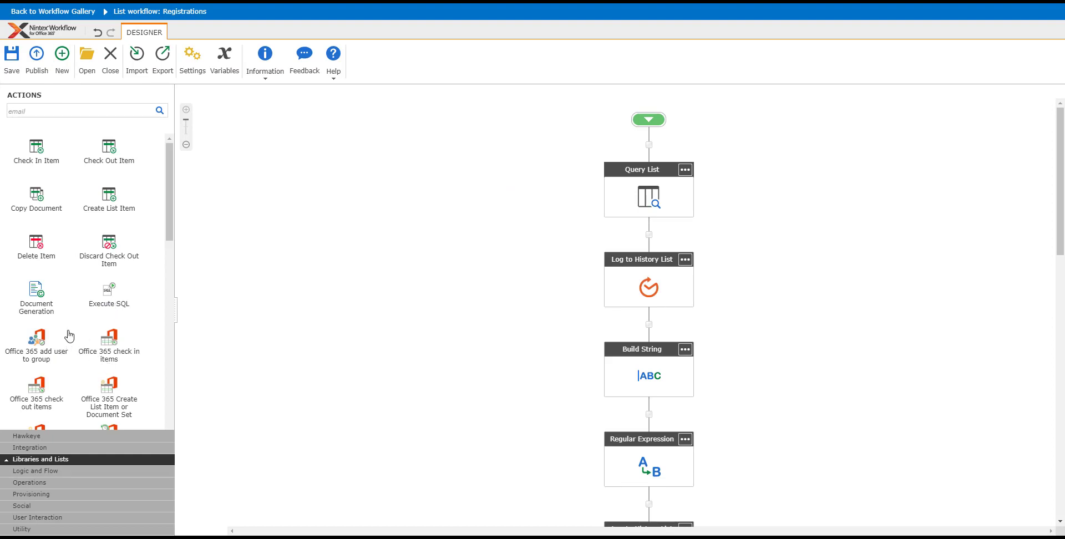
scroll("down", 3)
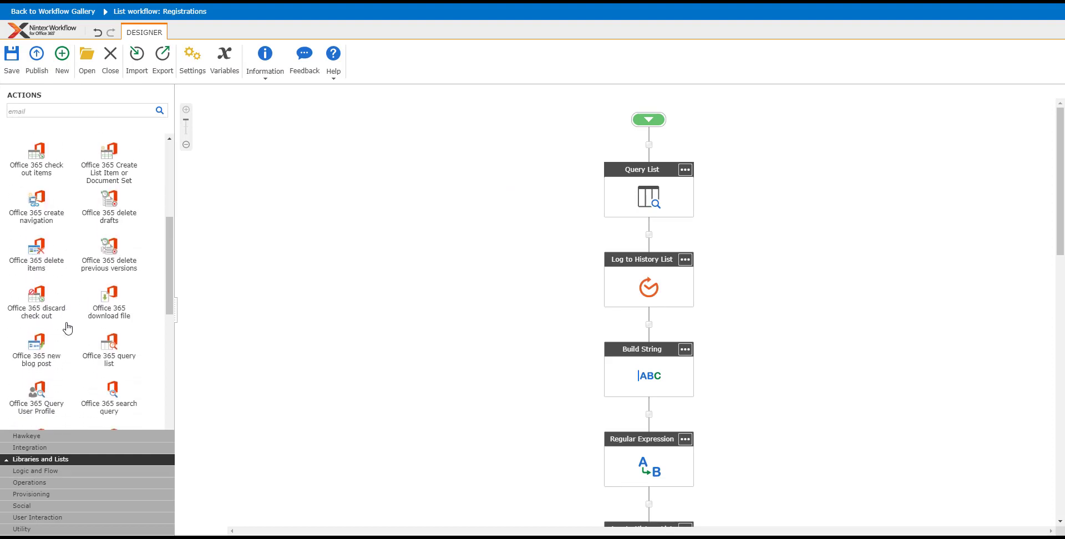
scroll("down", 3)
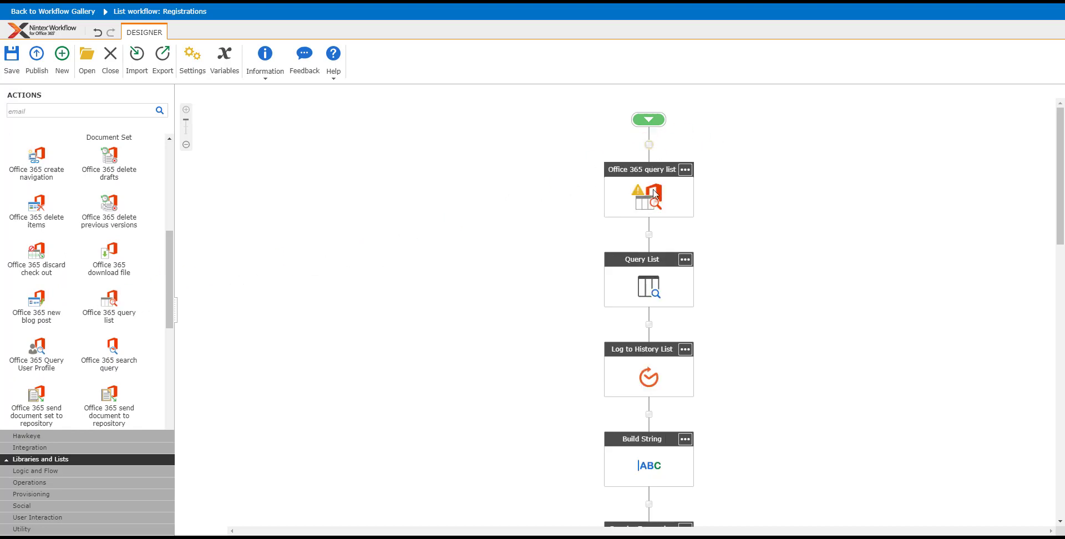
left_click(684, 169)
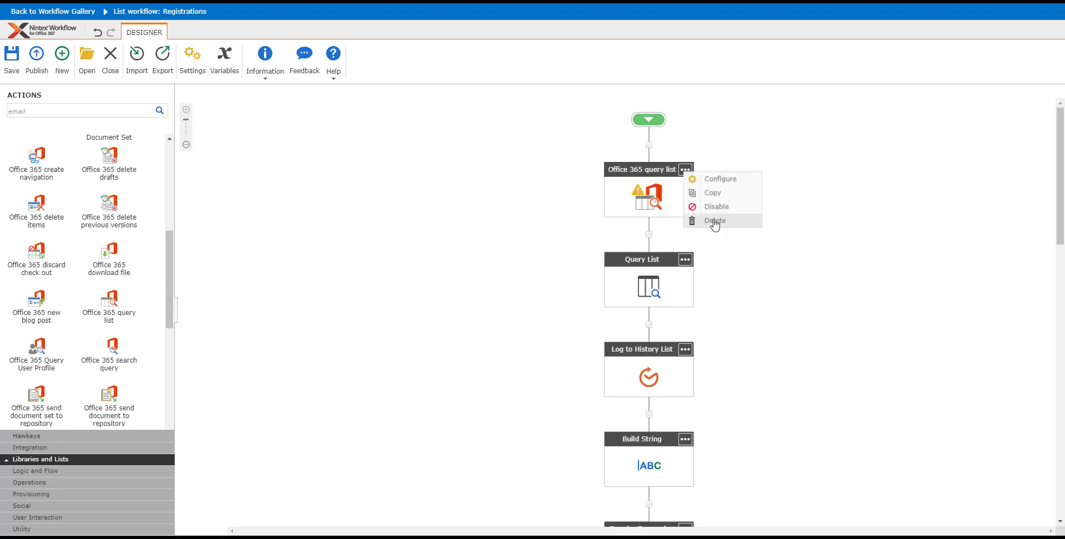
left_click(715, 220)
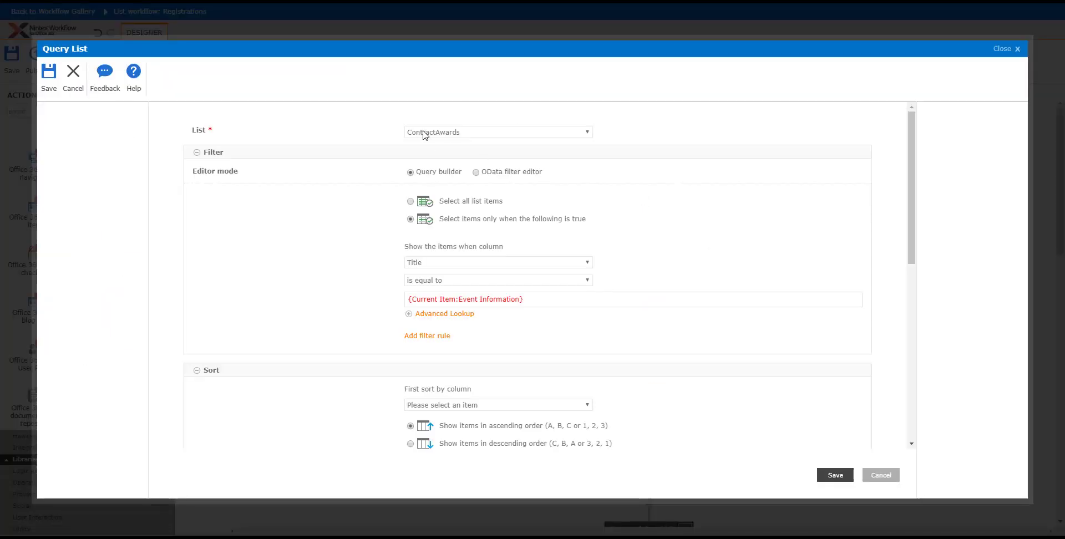
mouse_move(465, 134)
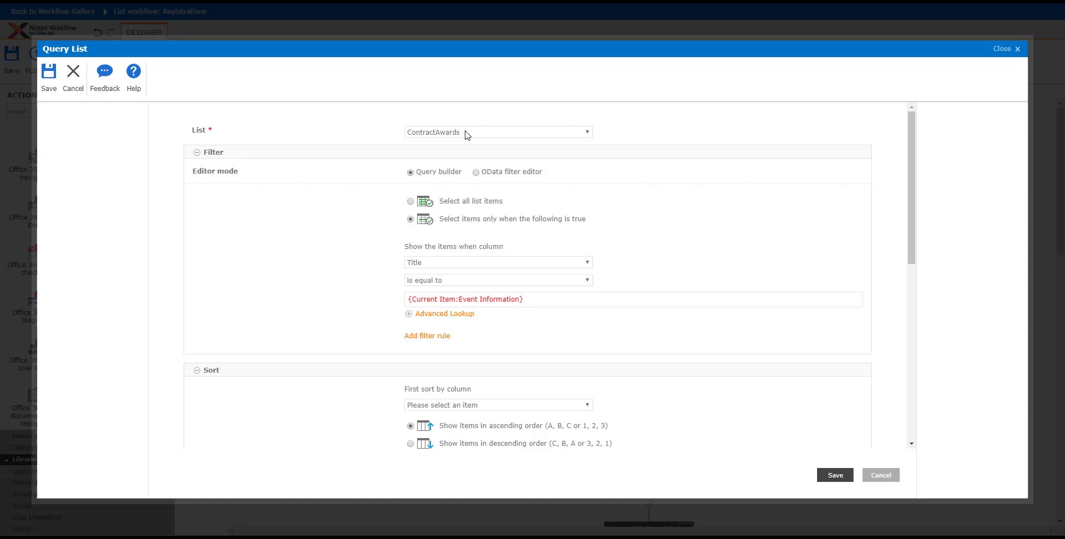
mouse_move(444, 223)
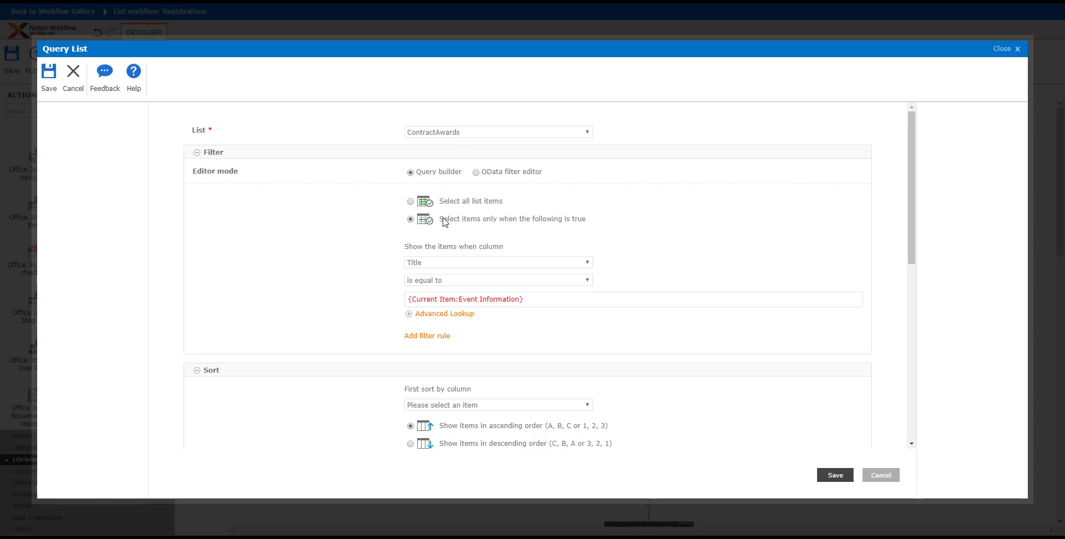
mouse_move(507, 310)
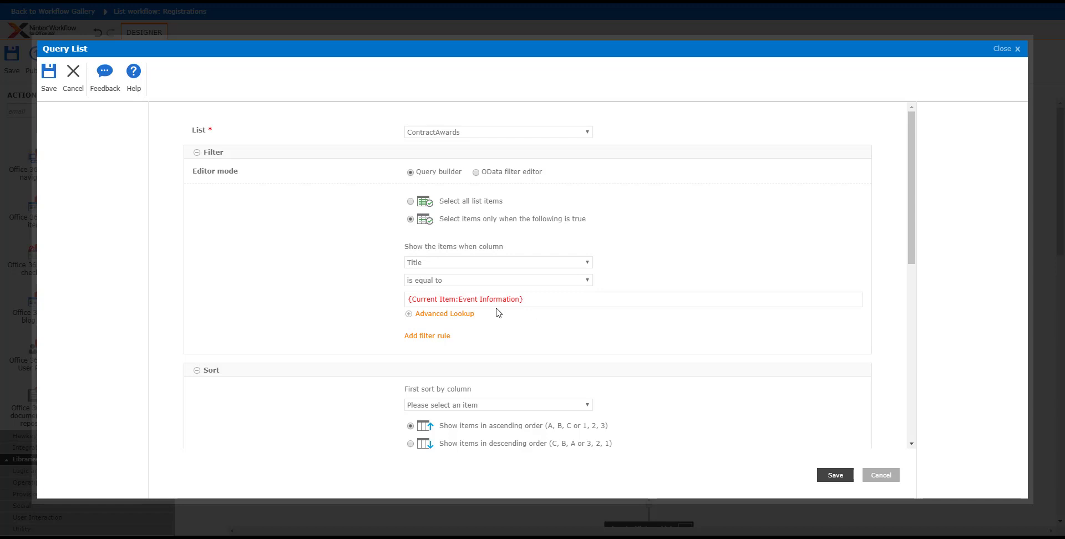
- Remove the UserNames column output so Query List returns only ApproverEmails and ApproversCount
scroll("down", 3)
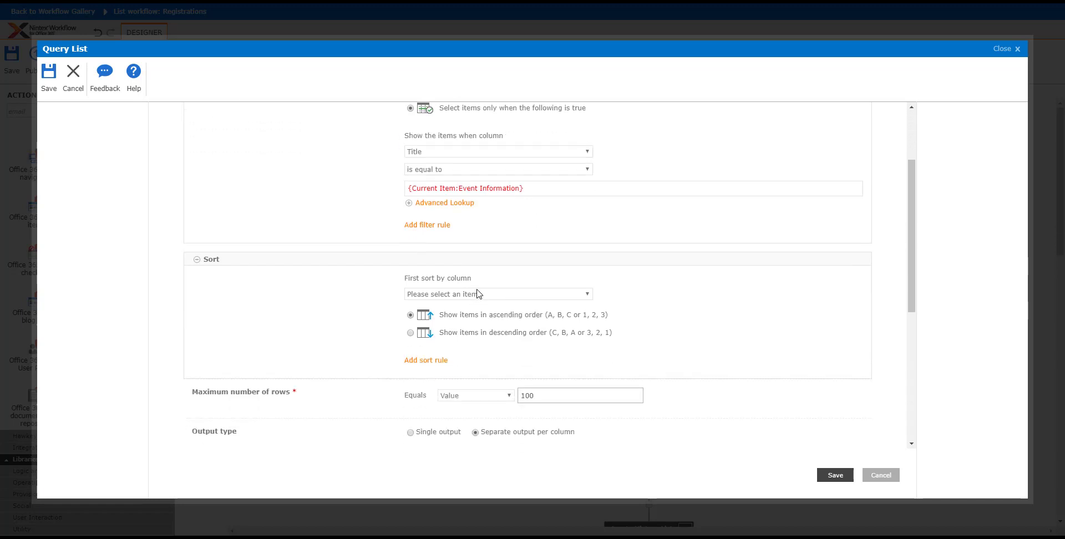
scroll("down", 3)
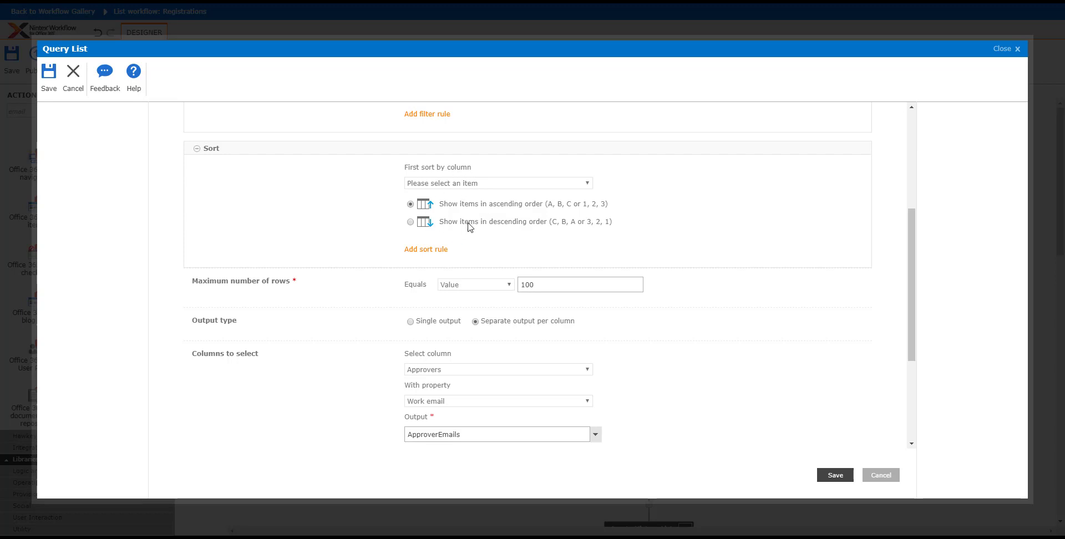
mouse_move(441, 334)
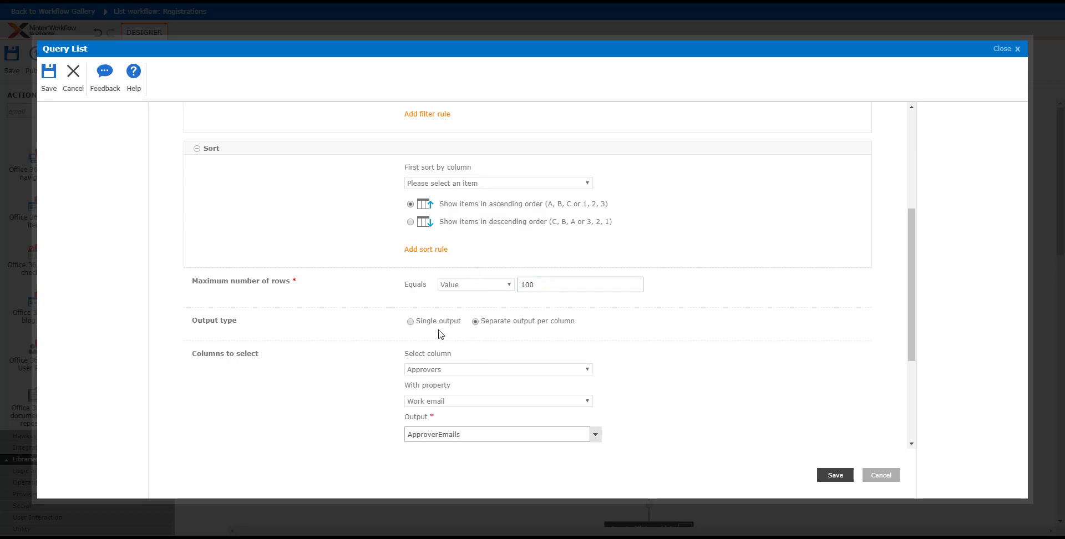
scroll("down", 3)
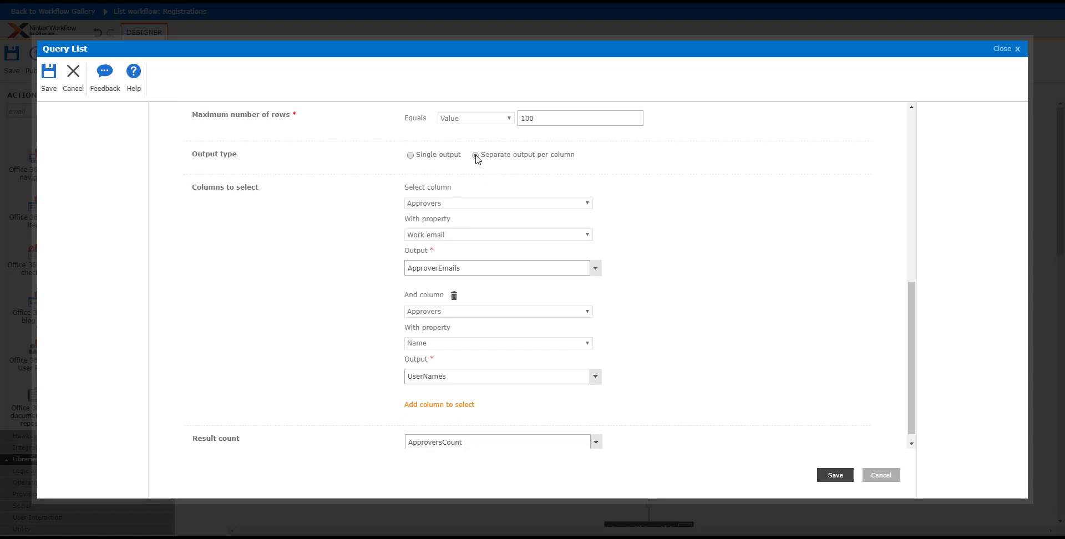
left_click(476, 158)
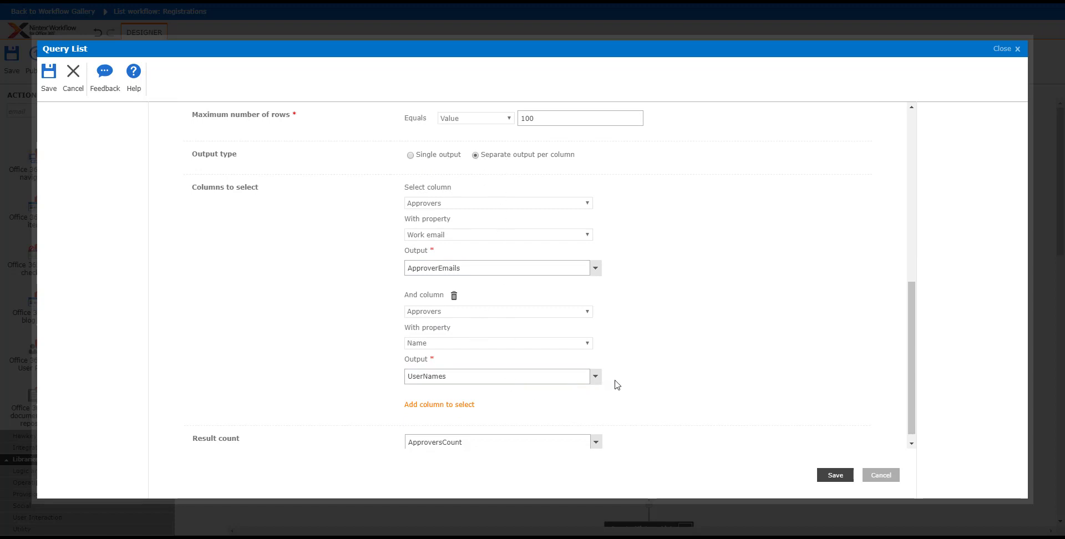
left_click(454, 295)
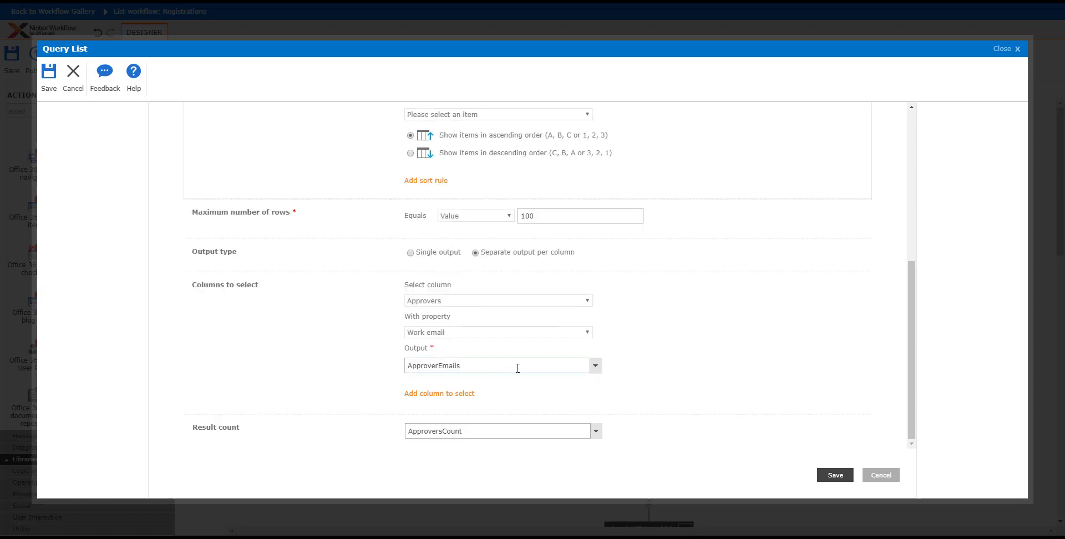
mouse_move(419, 300)
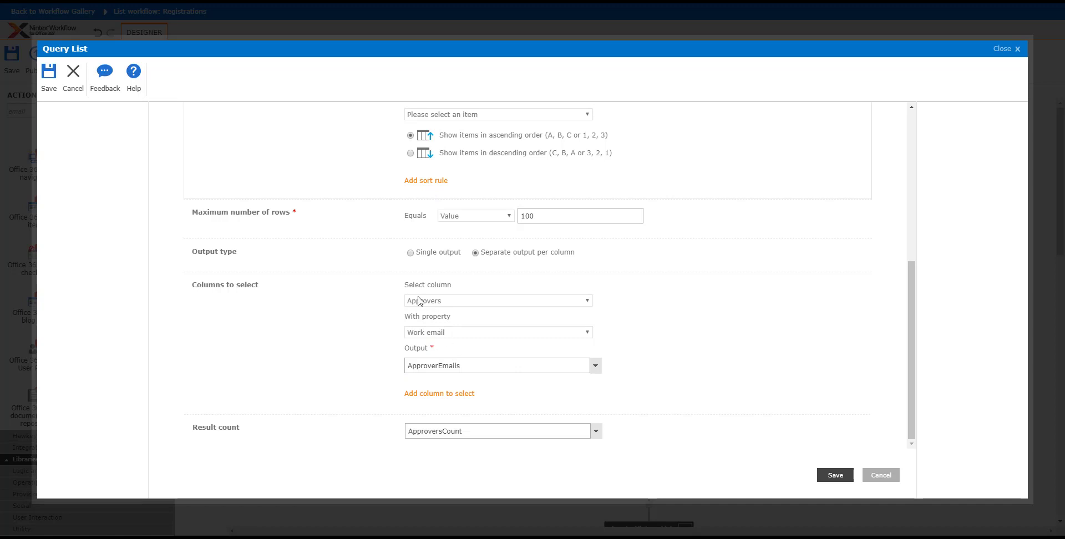
mouse_move(461, 306)
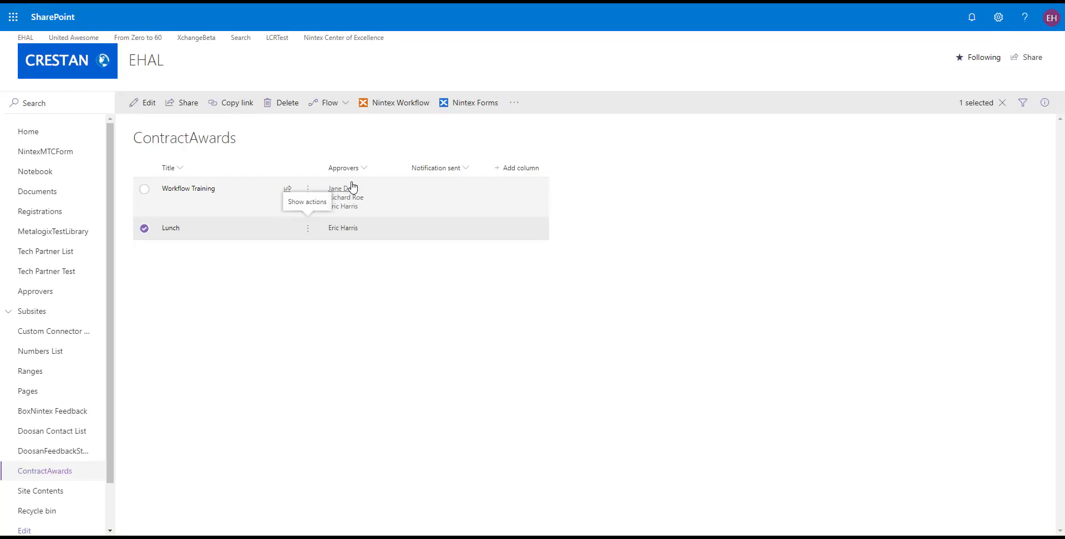
mouse_move(309, 232)
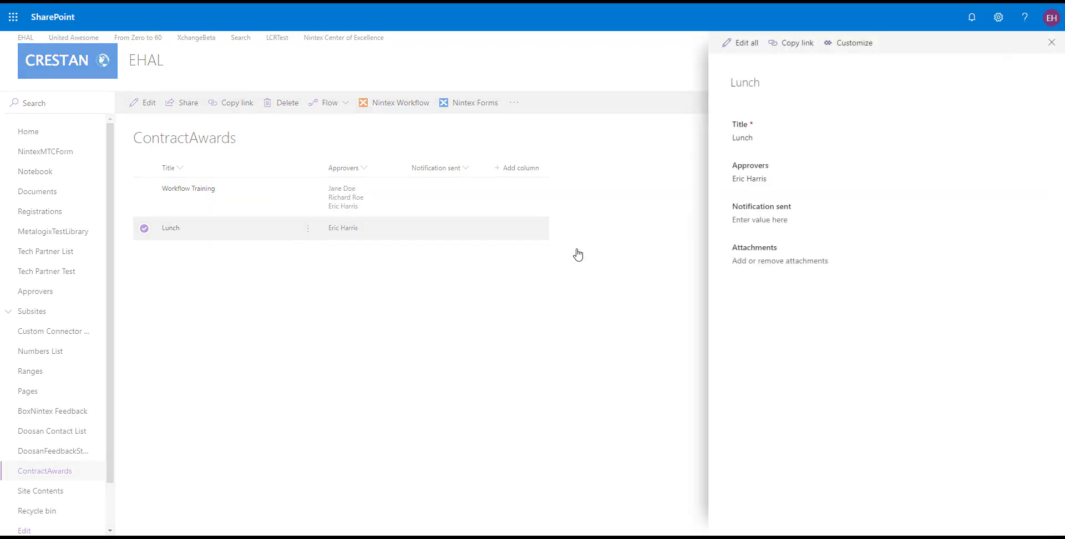
- Add Jane Doe alongside Eric Harris as an approver on the ContractAwards Lunch item
left_click(781, 179)
type("Jane")
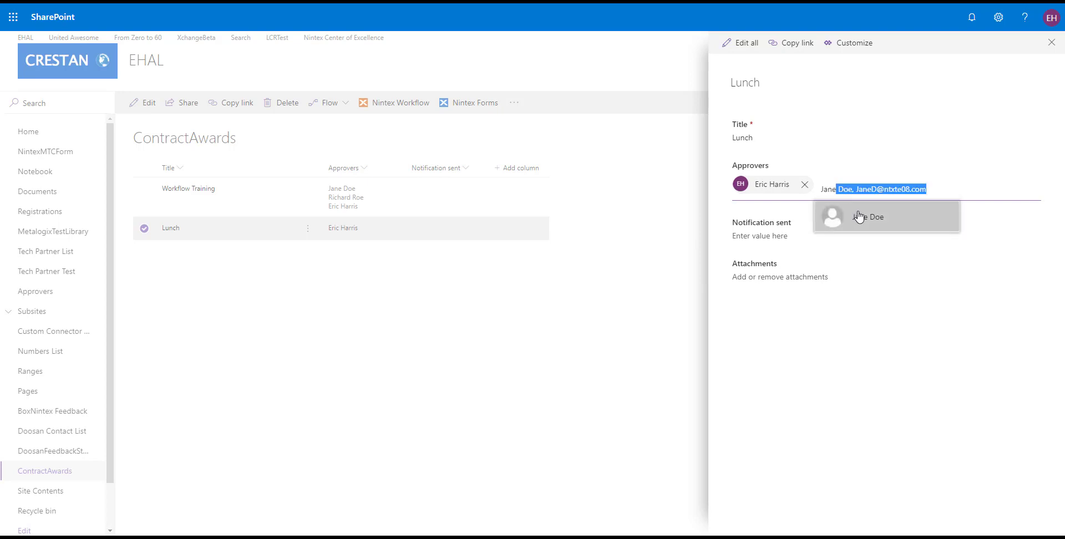
left_click(870, 216)
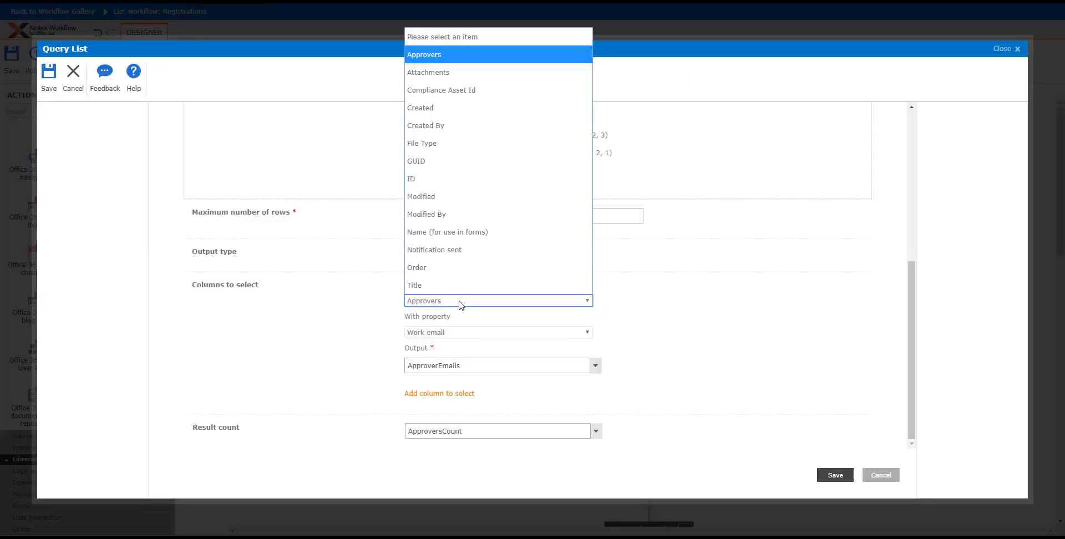
- Have Query List return the Approvers' Work email into ApproverEmails and save the action
left_click(497, 332)
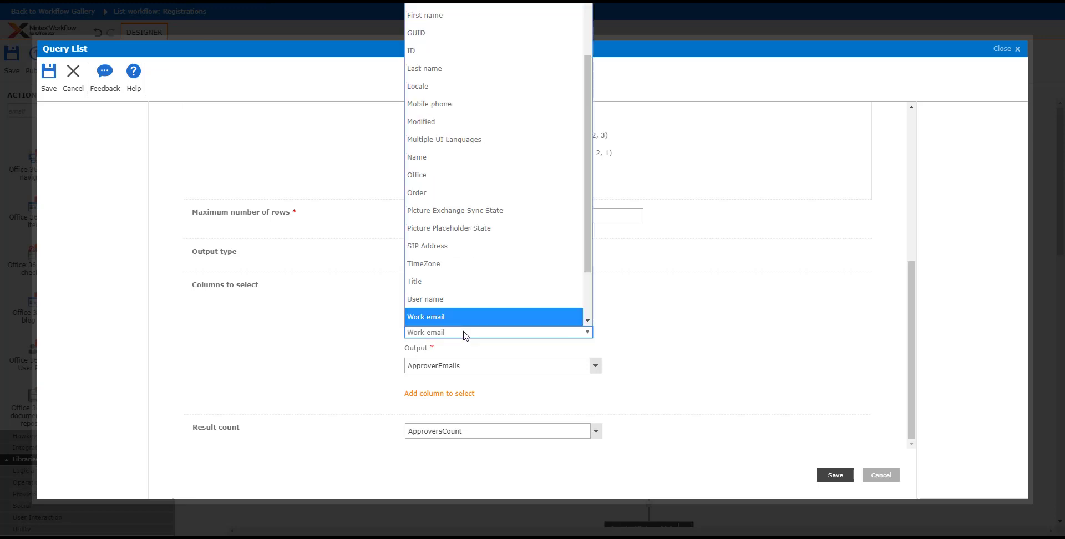
left_click(426, 316)
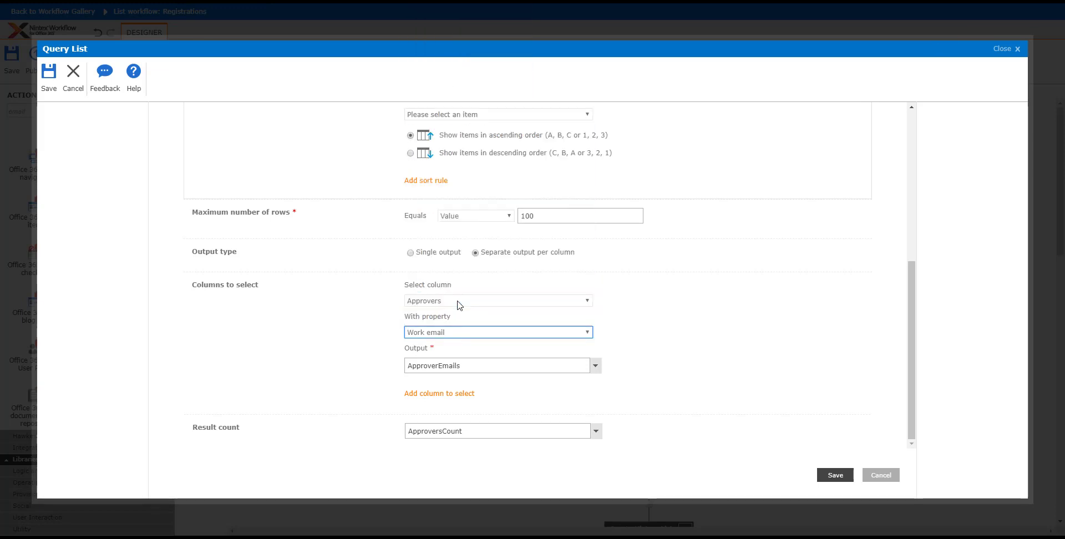
mouse_move(646, 374)
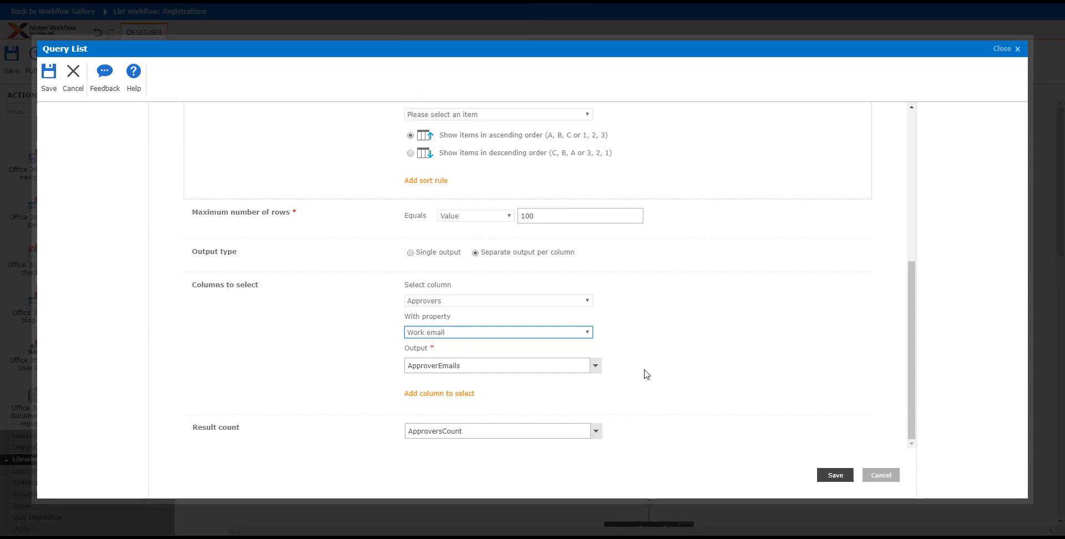
mouse_move(835, 475)
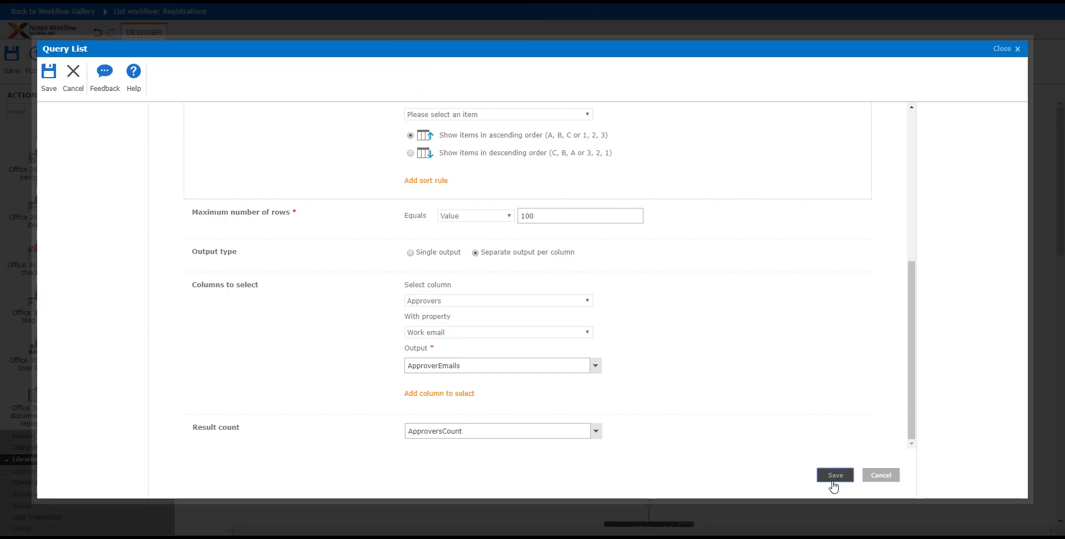
left_click(834, 475)
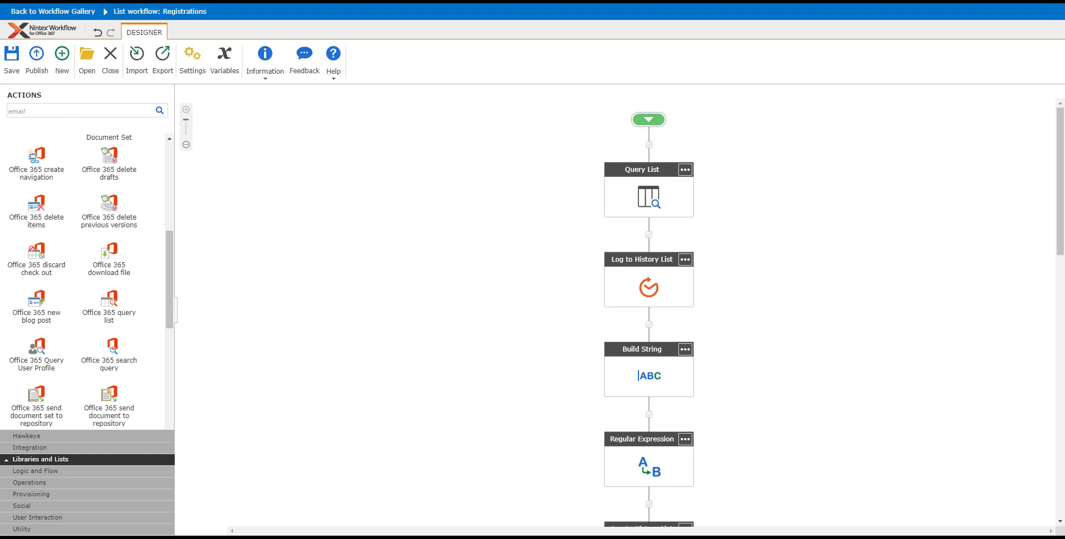
mouse_move(586, 260)
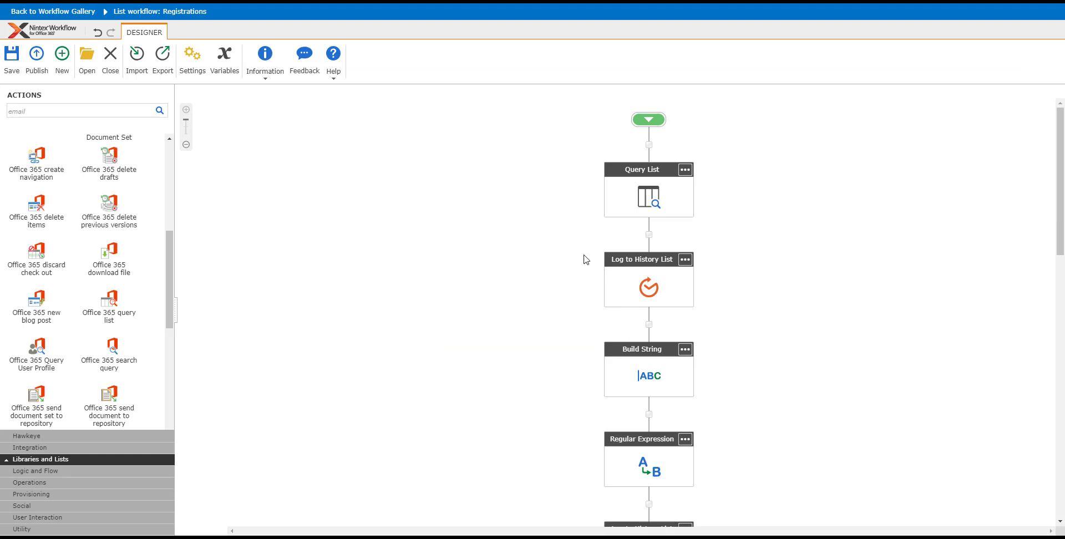
mouse_move(643, 284)
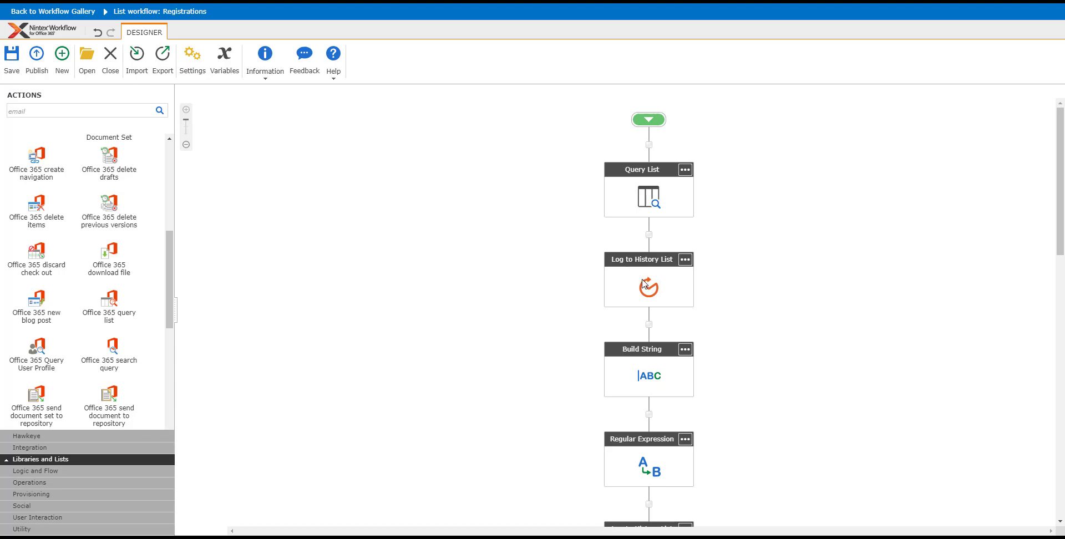
mouse_move(648, 197)
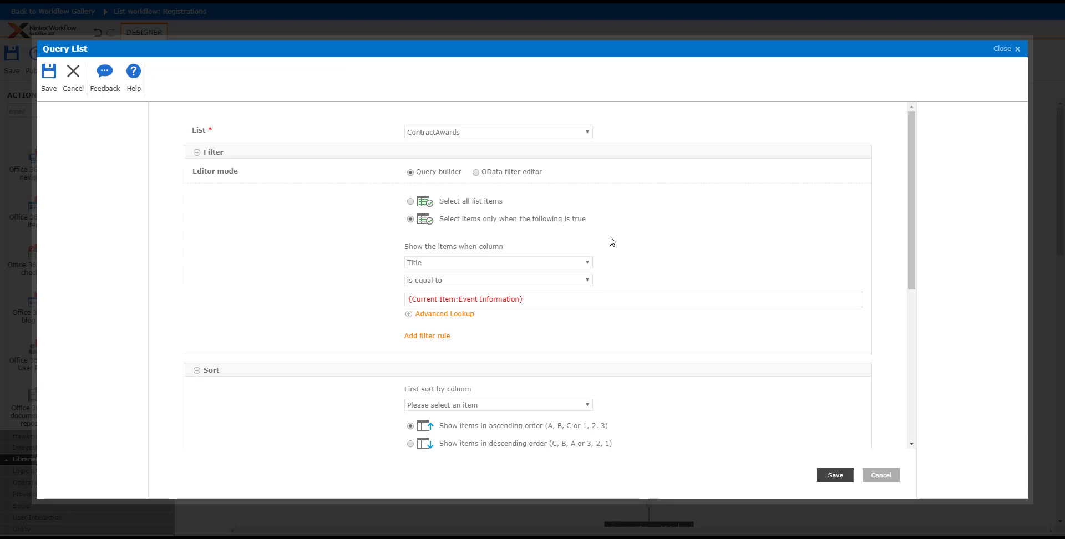
scroll("down", 3)
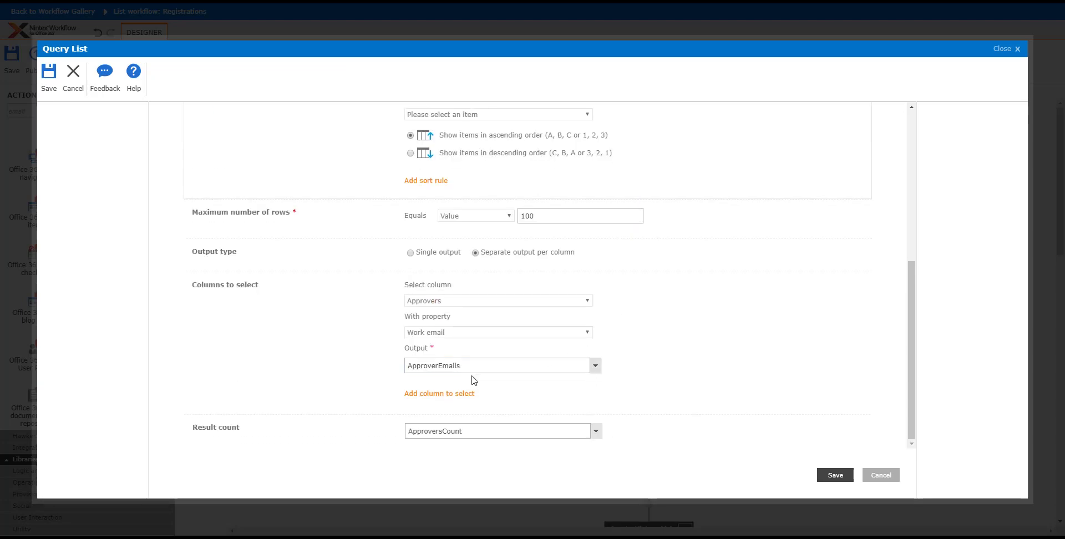
mouse_move(935, 518)
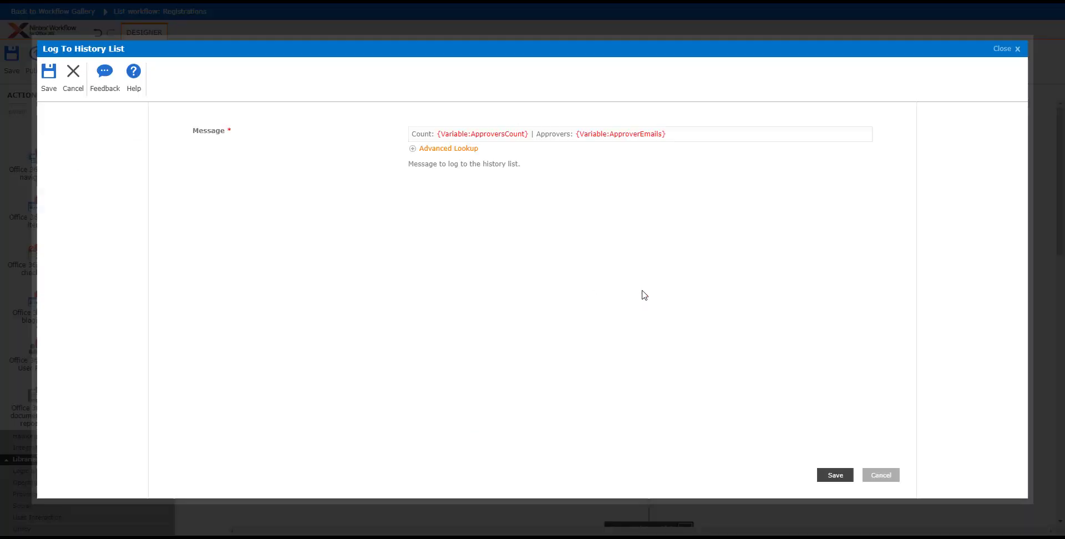
mouse_move(430, 138)
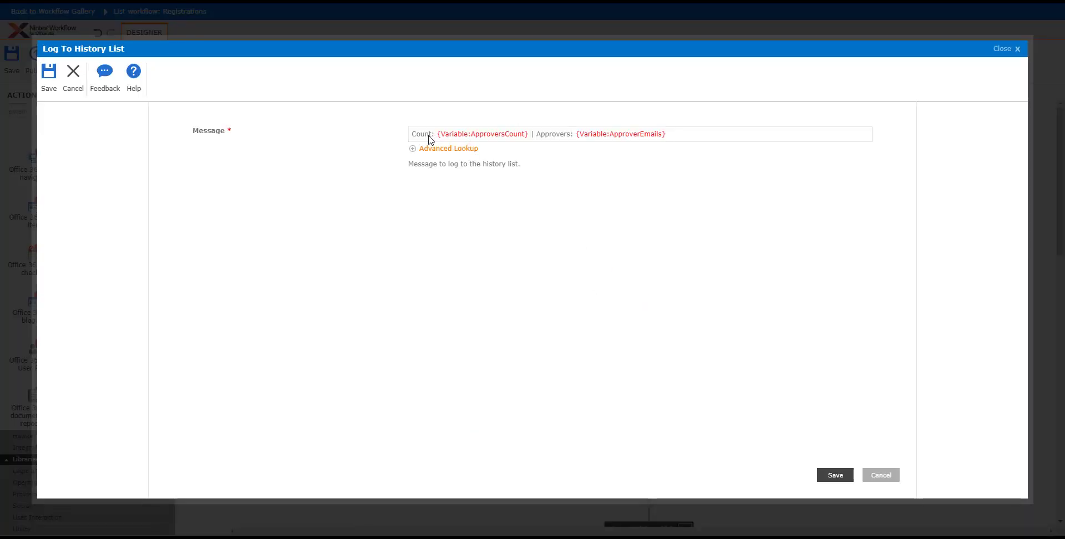
mouse_move(537, 143)
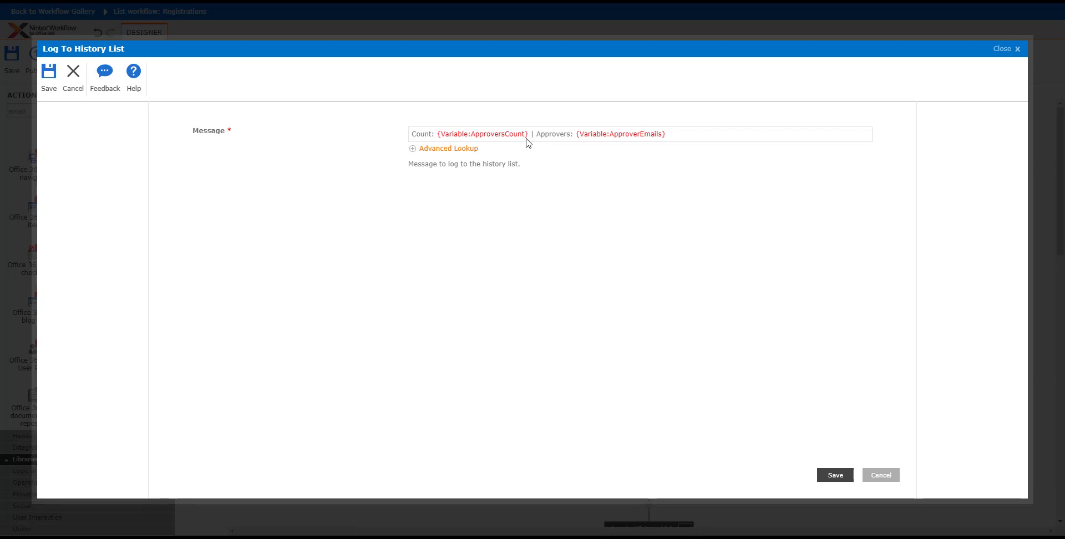
mouse_move(579, 145)
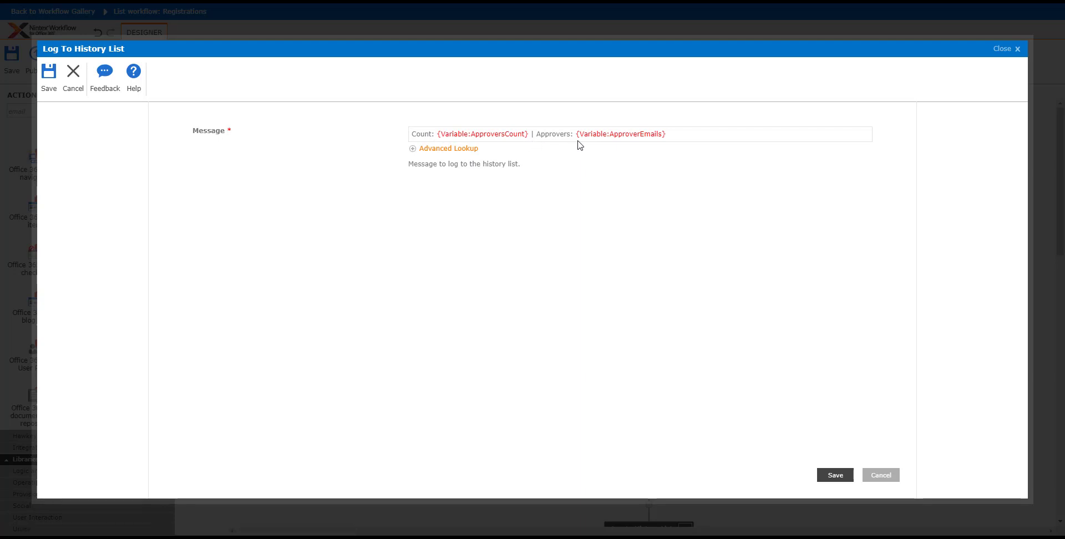
mouse_move(592, 144)
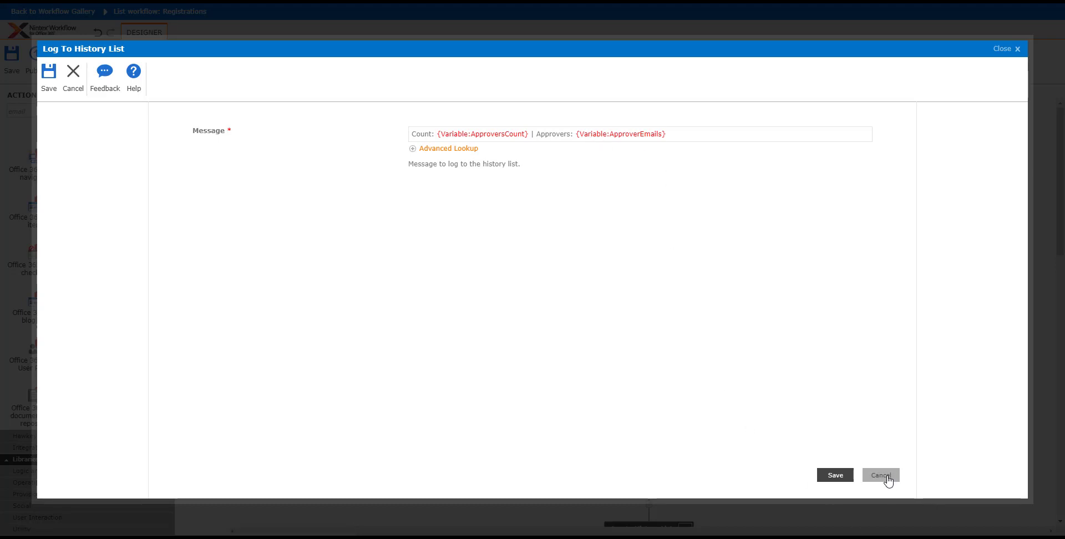
left_click(880, 475)
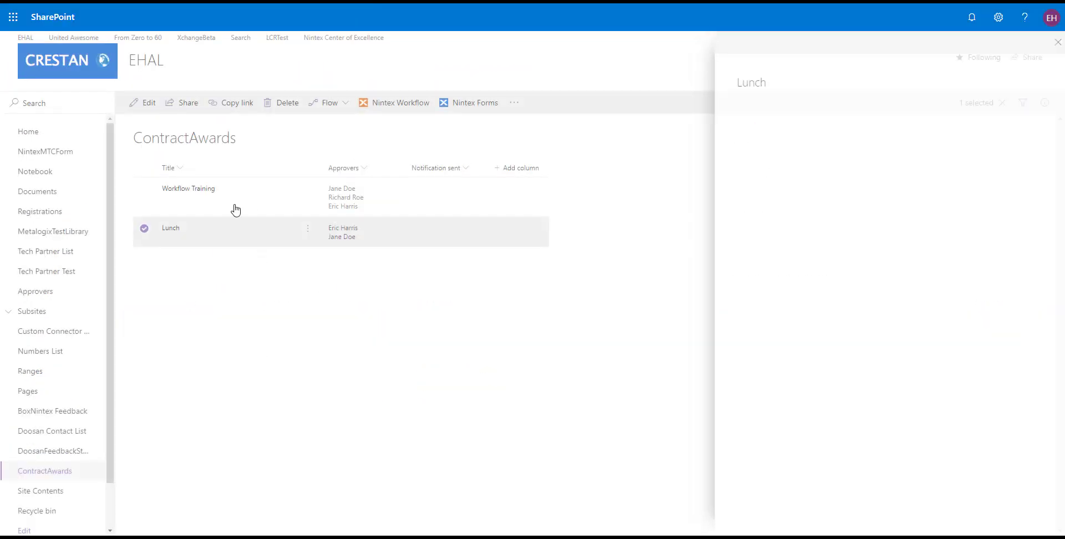
- Close the Lunch item's details pane and return to the ContractAwards list view
left_click(1058, 42)
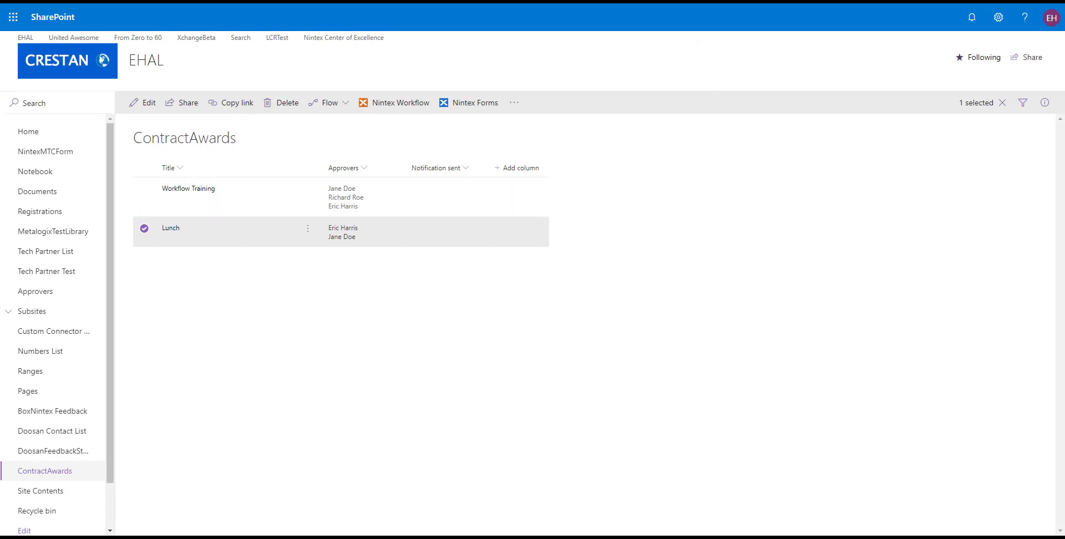
left_click(393, 102)
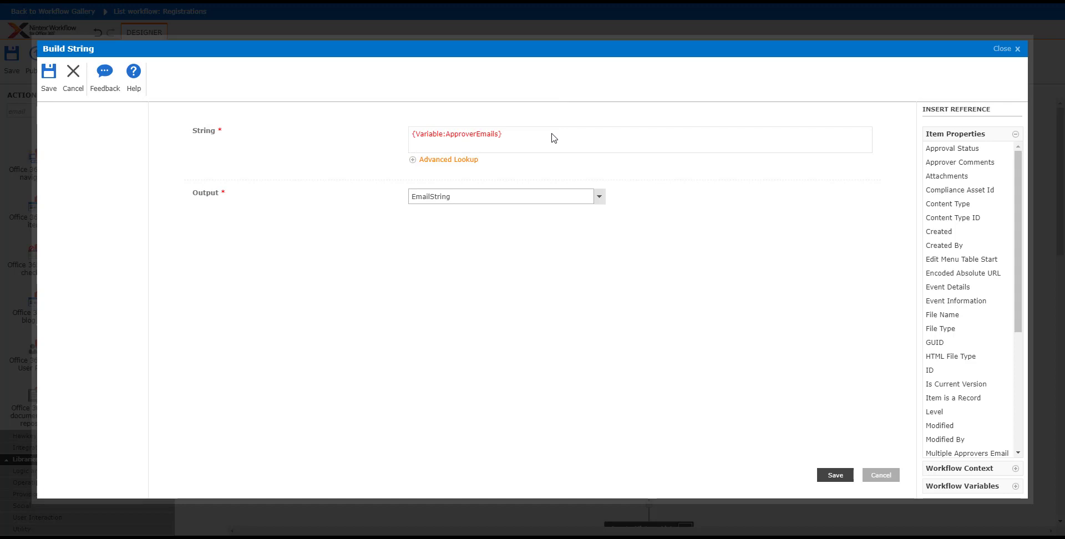
mouse_move(409, 148)
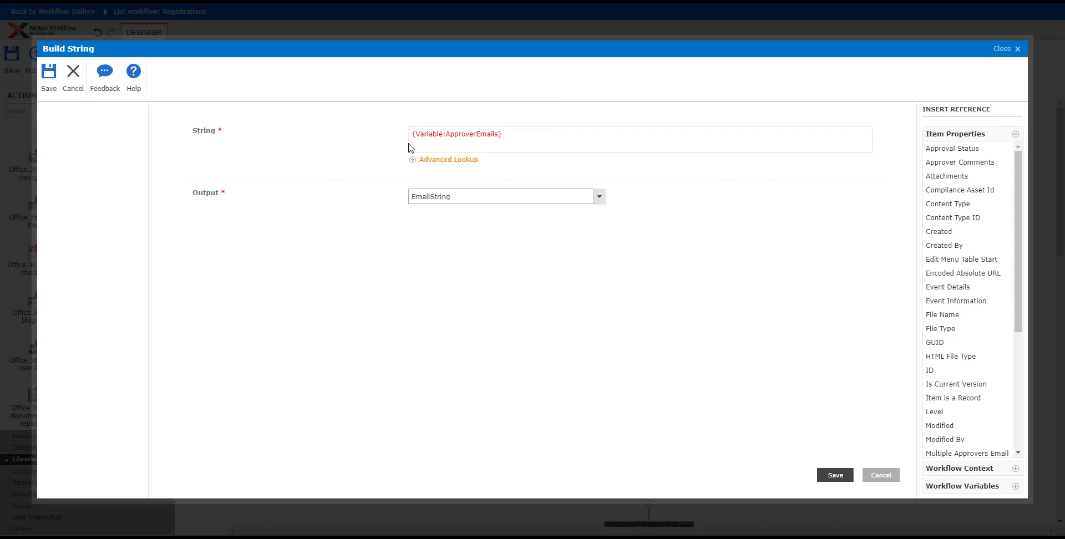
mouse_move(828, 456)
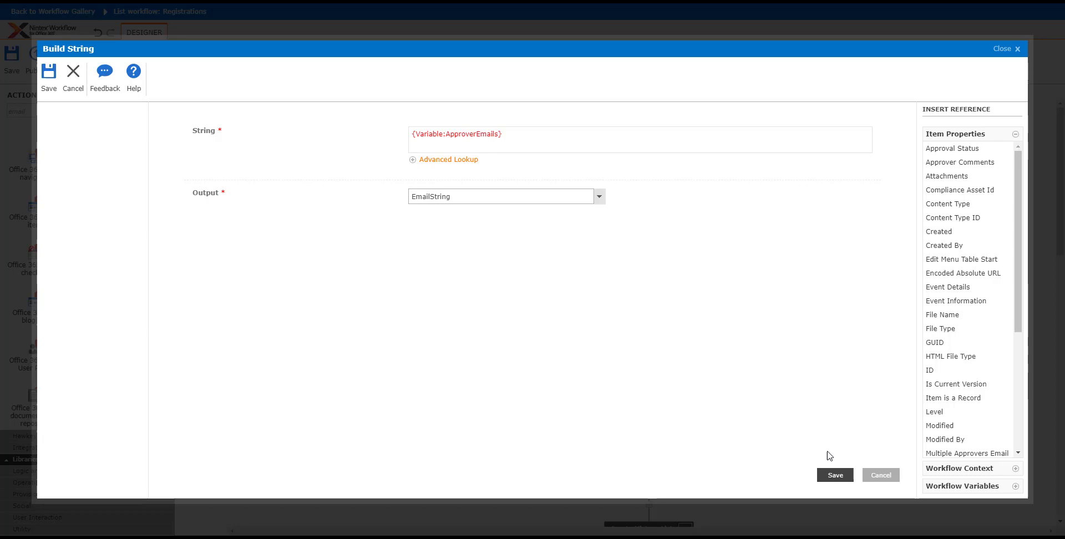
left_click(834, 475)
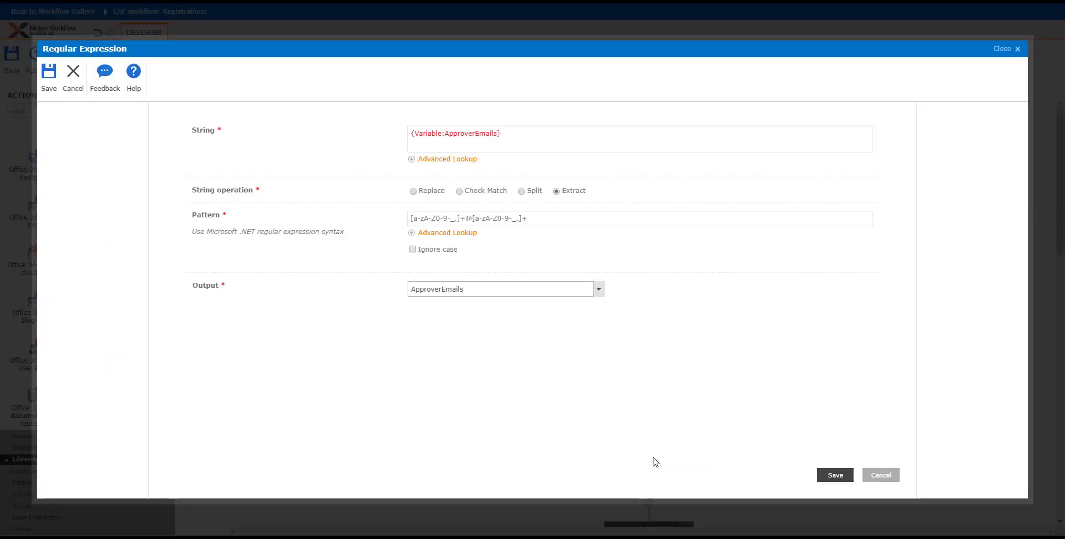
left_click(880, 475)
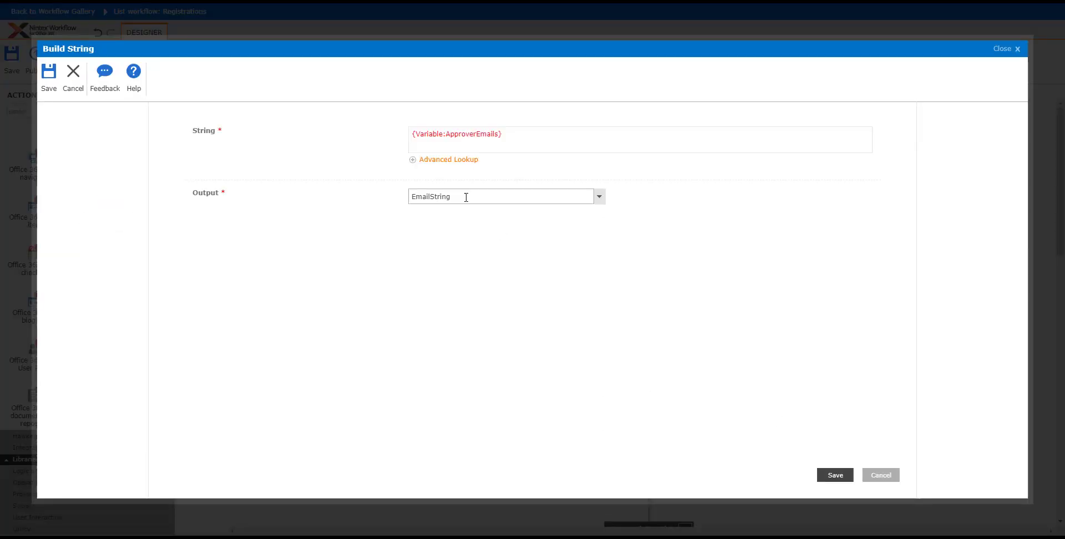
mouse_move(424, 213)
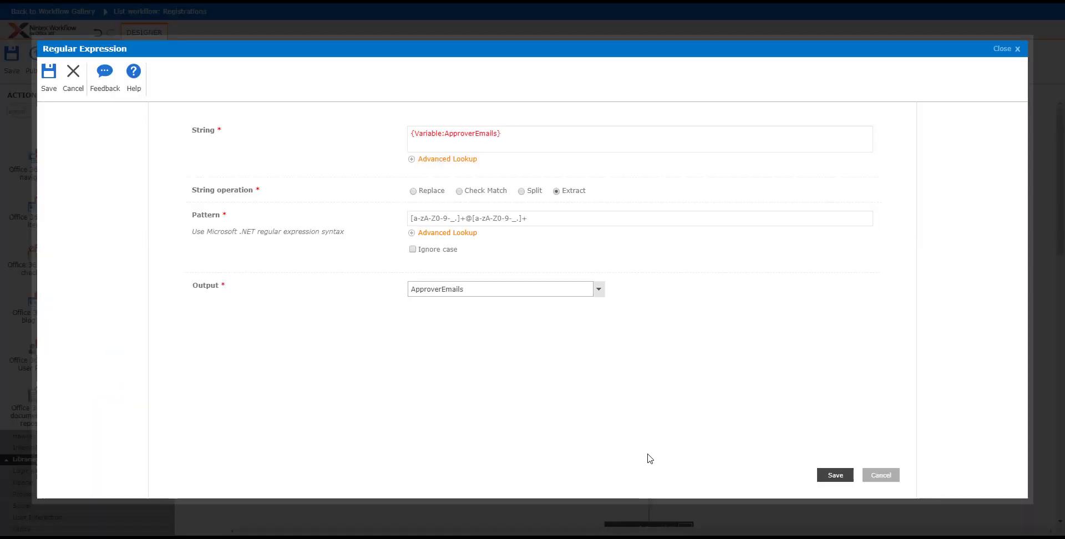
left_click(639, 218)
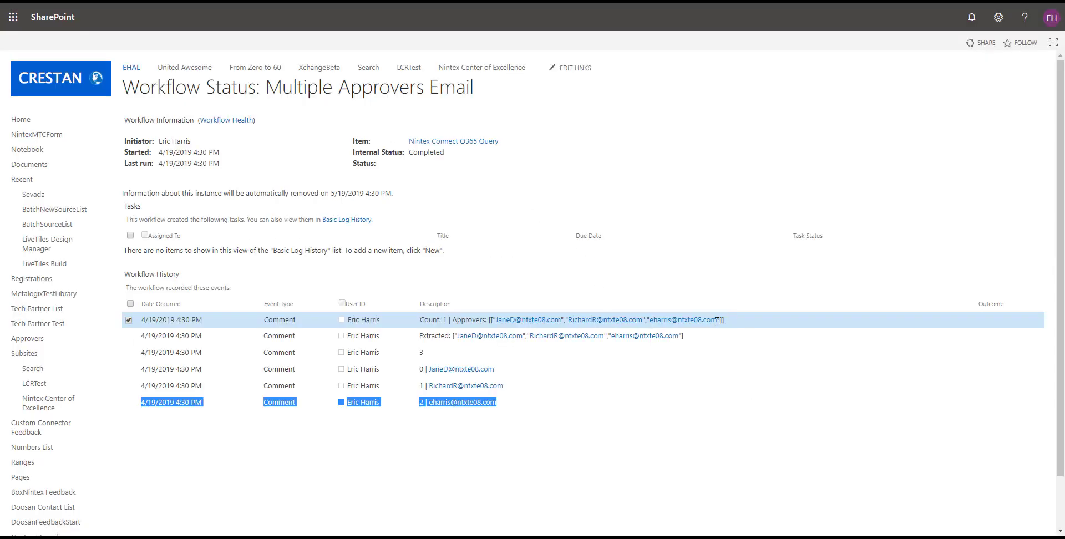
mouse_move(682, 320)
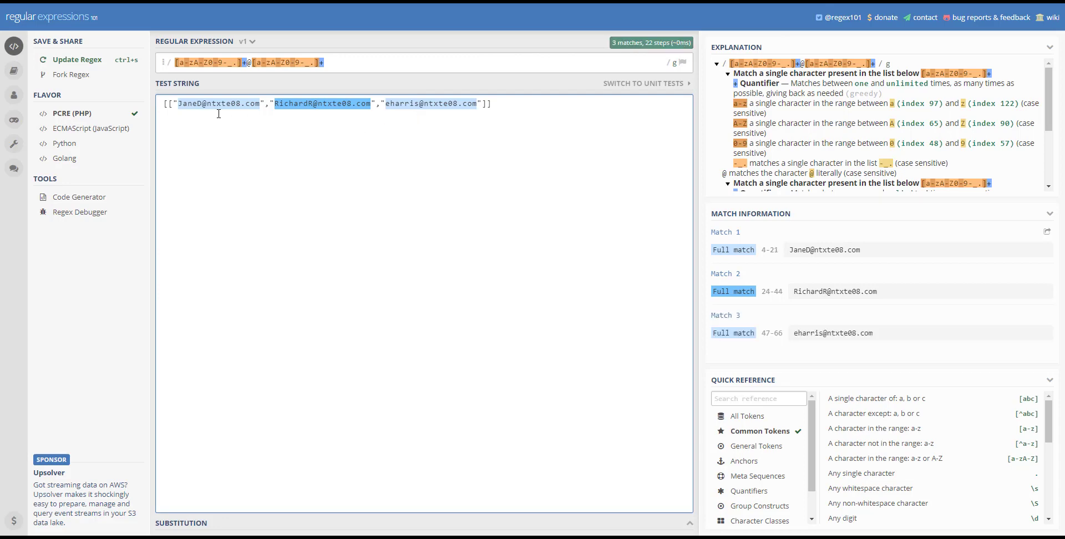
mouse_move(824, 250)
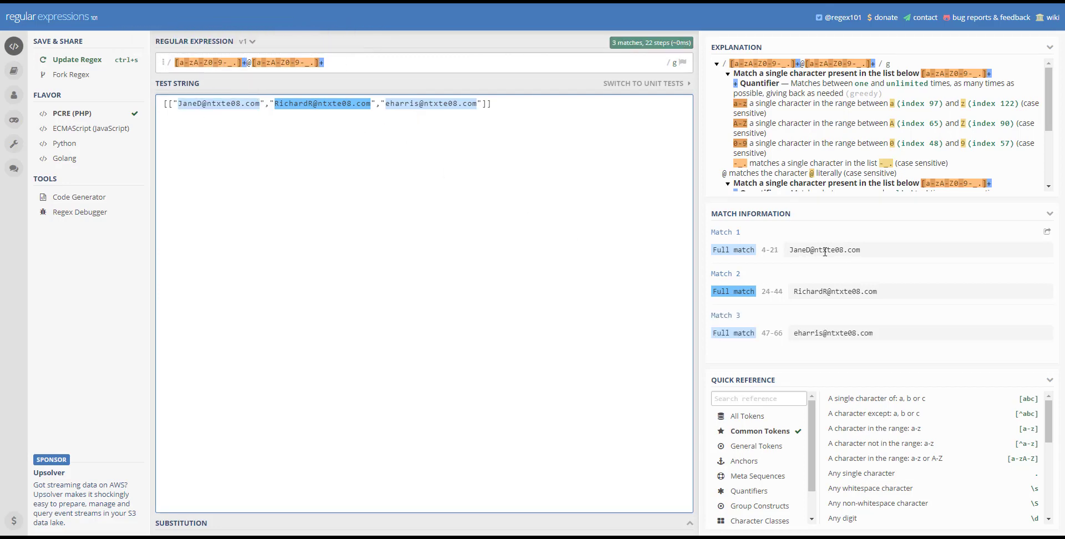
mouse_move(468, 151)
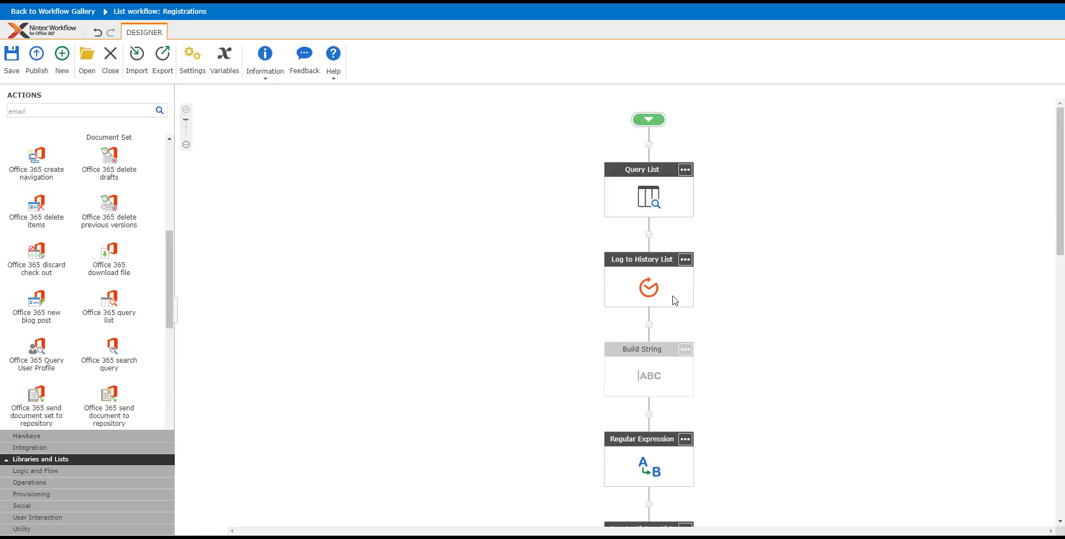
- Save the Log to History message 'Extracted: {Variable:ApproverEmails}' and return to the canvas
scroll("down", 3)
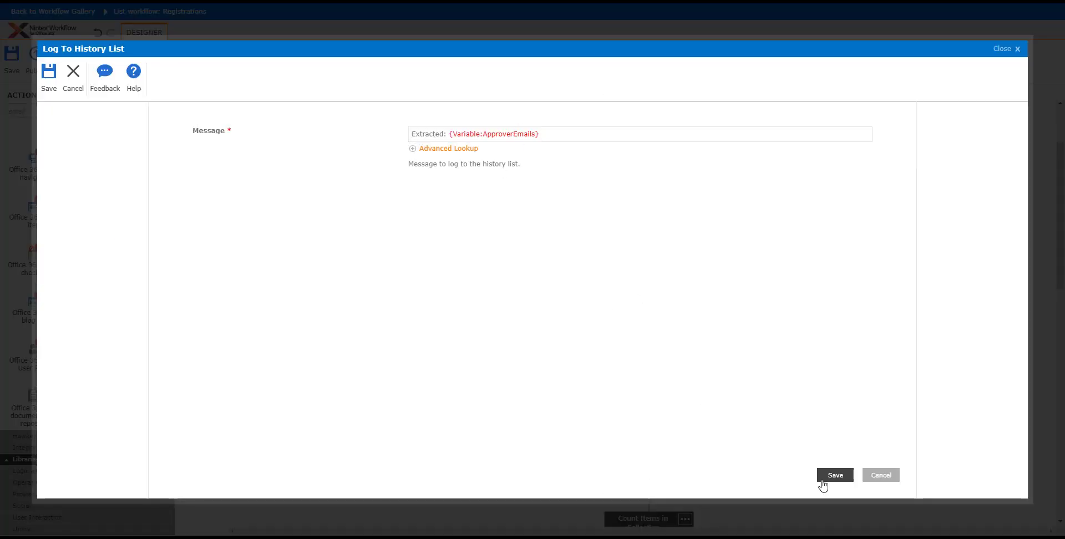
left_click(834, 475)
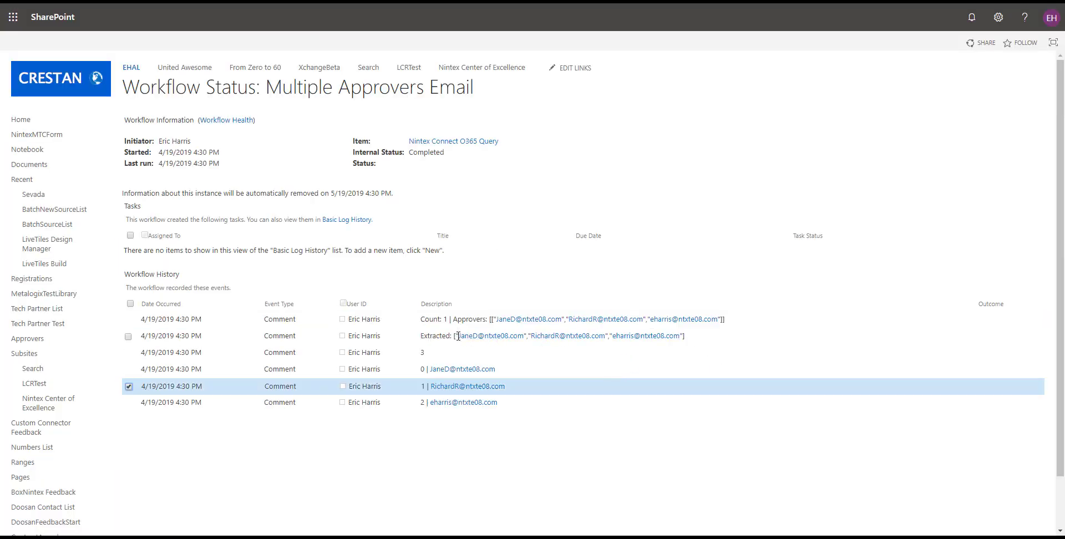
mouse_move(489, 335)
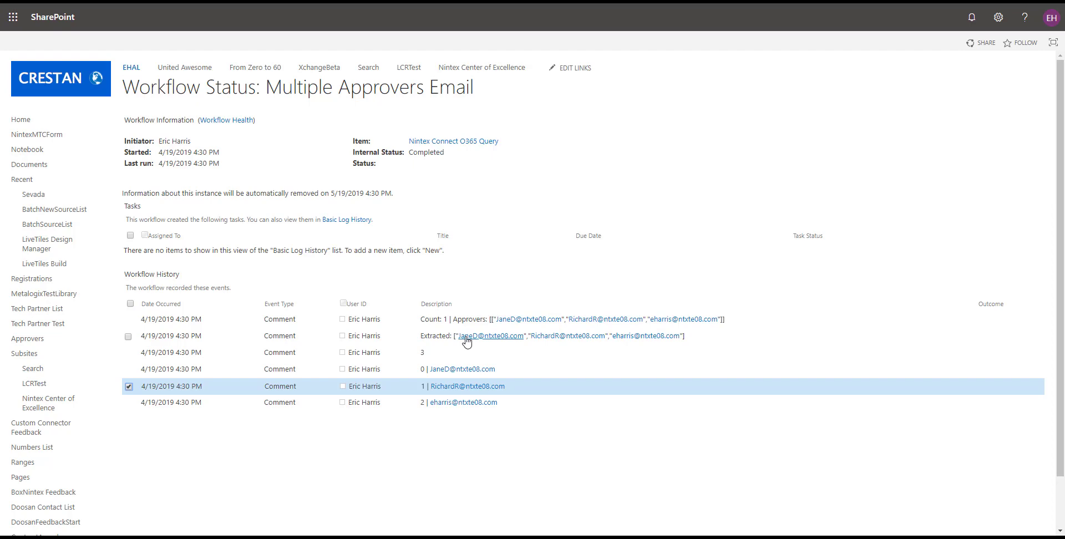
mouse_move(715, 346)
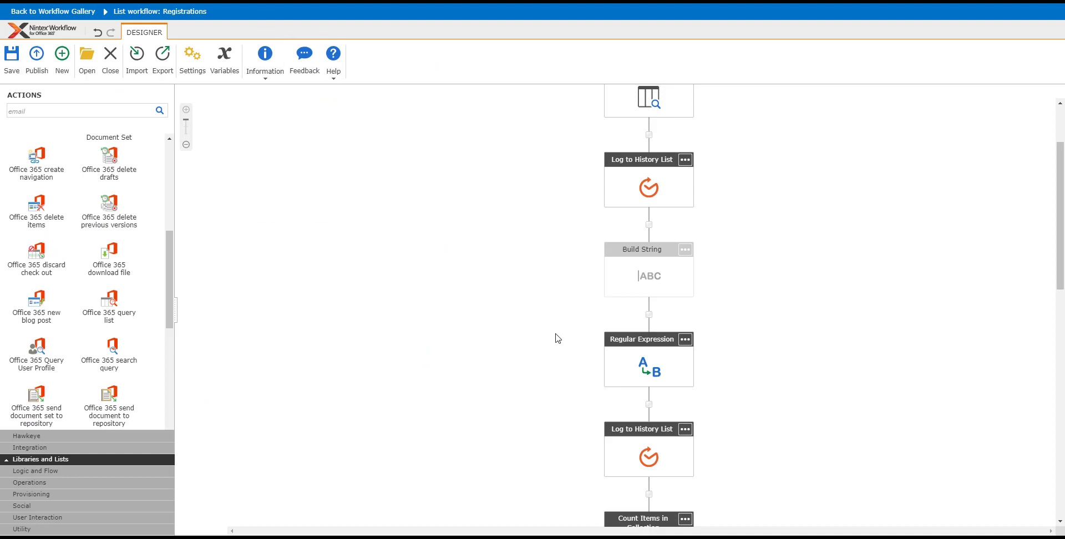
scroll("down", 3)
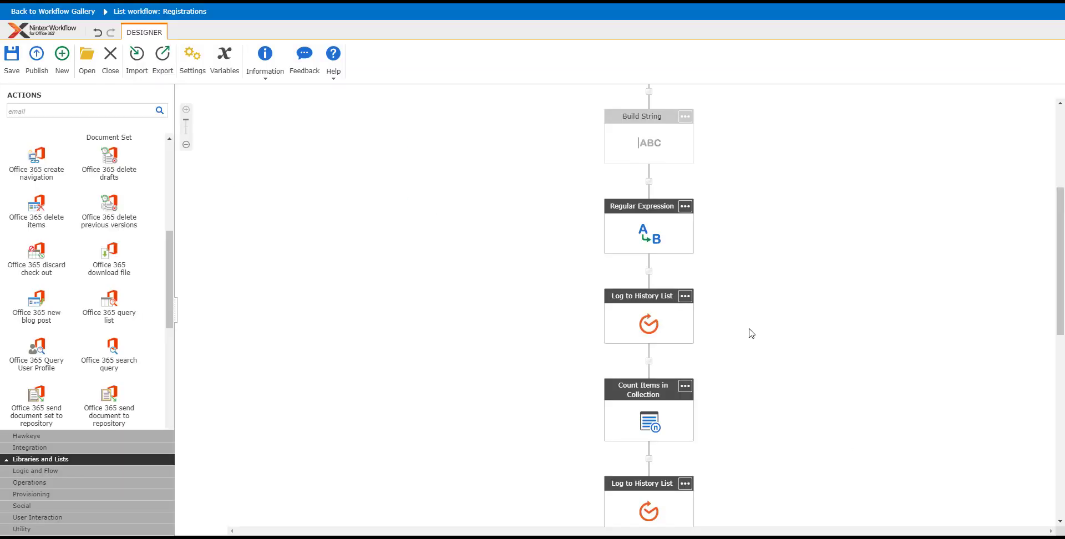
mouse_move(751, 334)
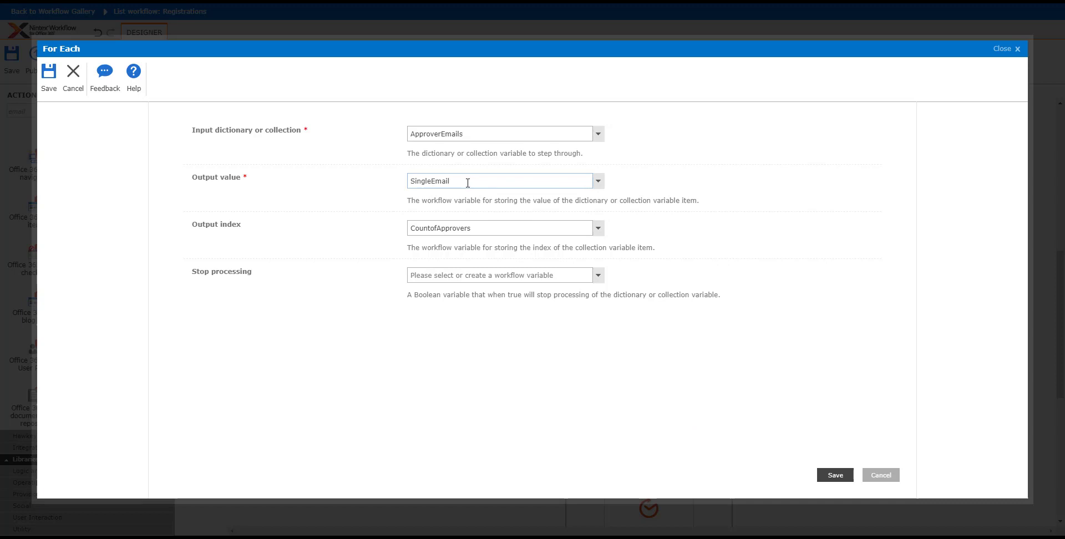
mouse_move(455, 243)
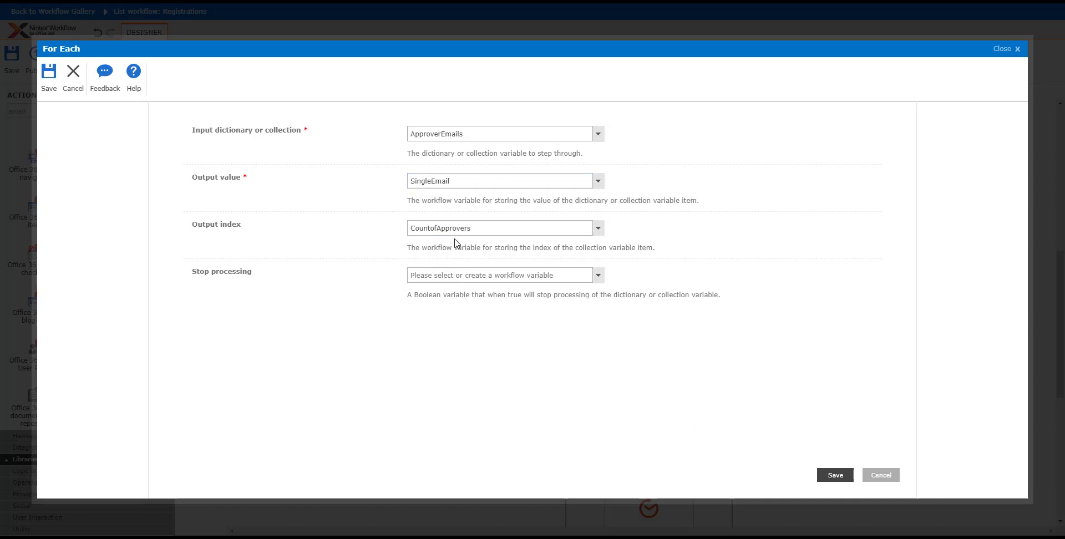
mouse_move(462, 223)
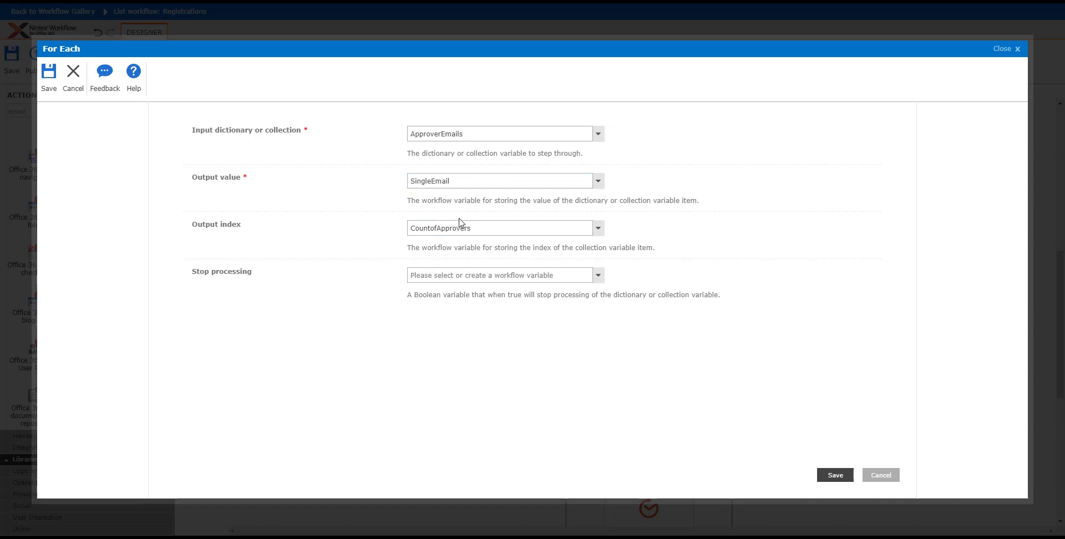
mouse_move(474, 217)
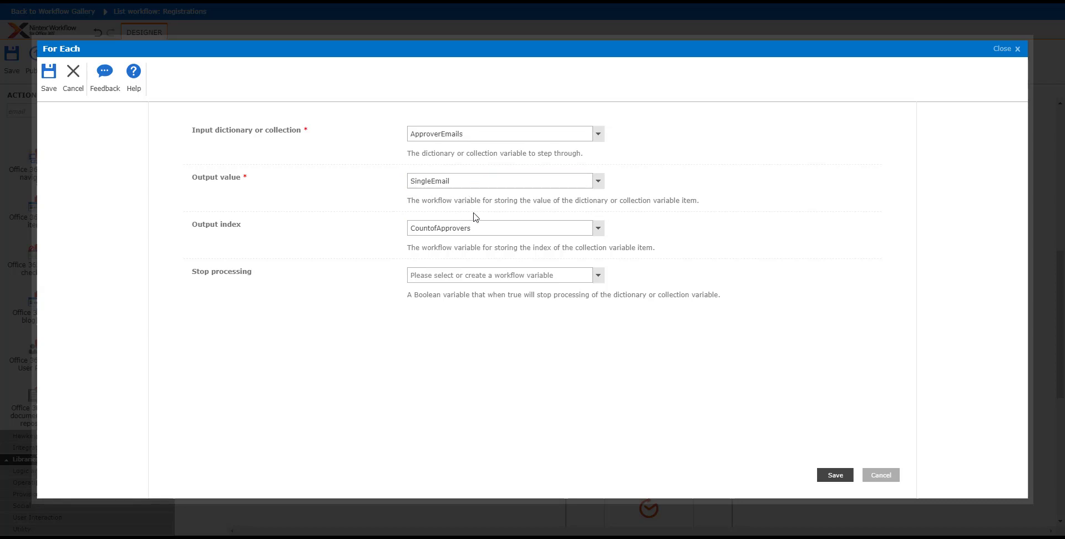
mouse_move(880, 474)
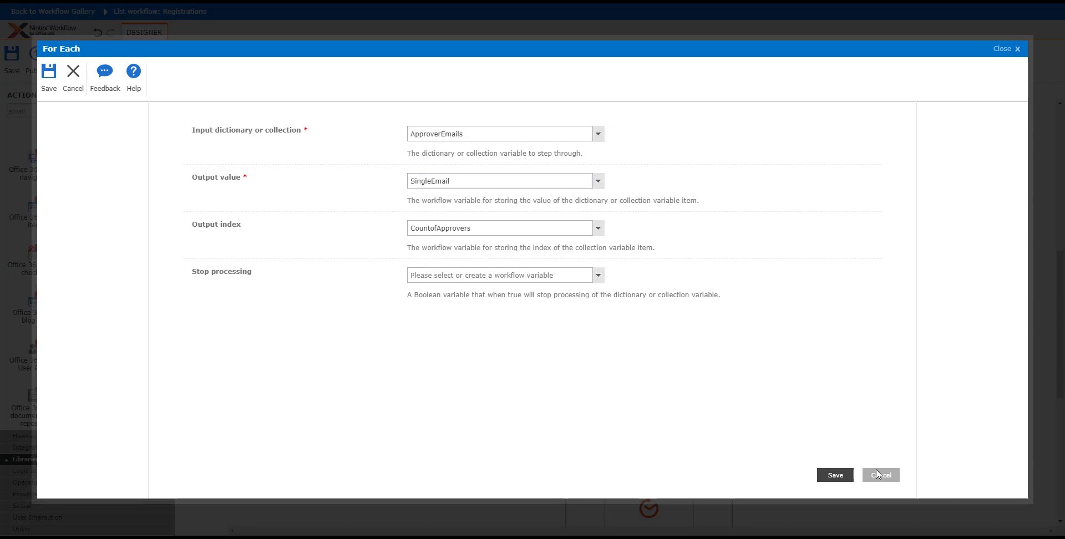
- Review the For Each loop and Send An Email recipient SingleEmail without changes, then start publishing
left_click(879, 475)
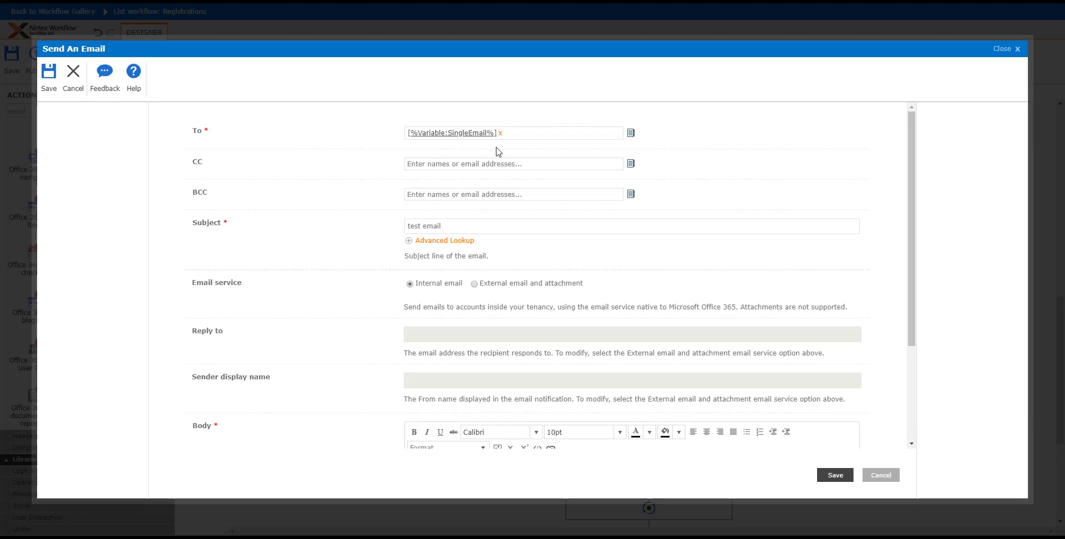
left_click(543, 132)
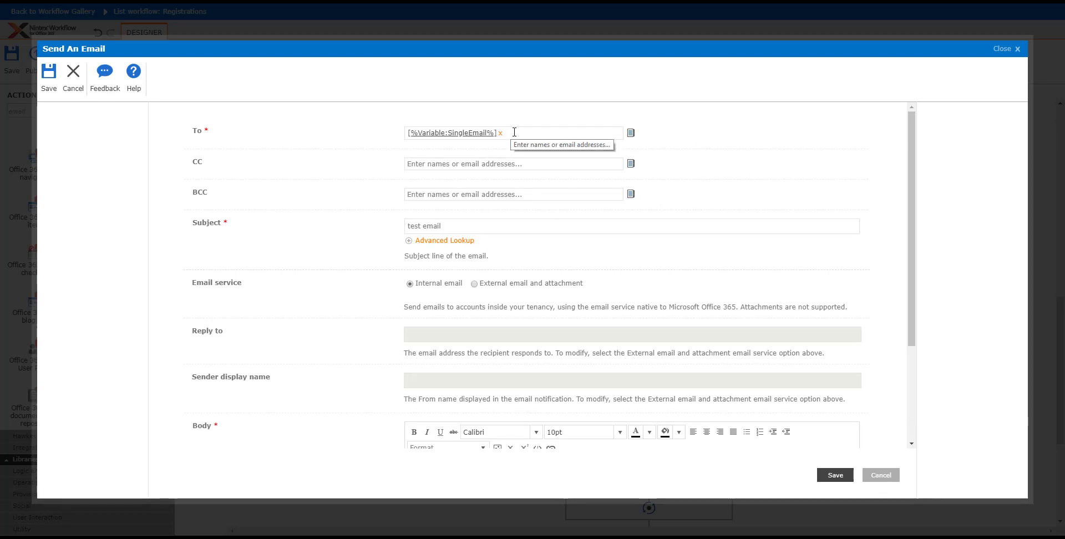
mouse_move(479, 243)
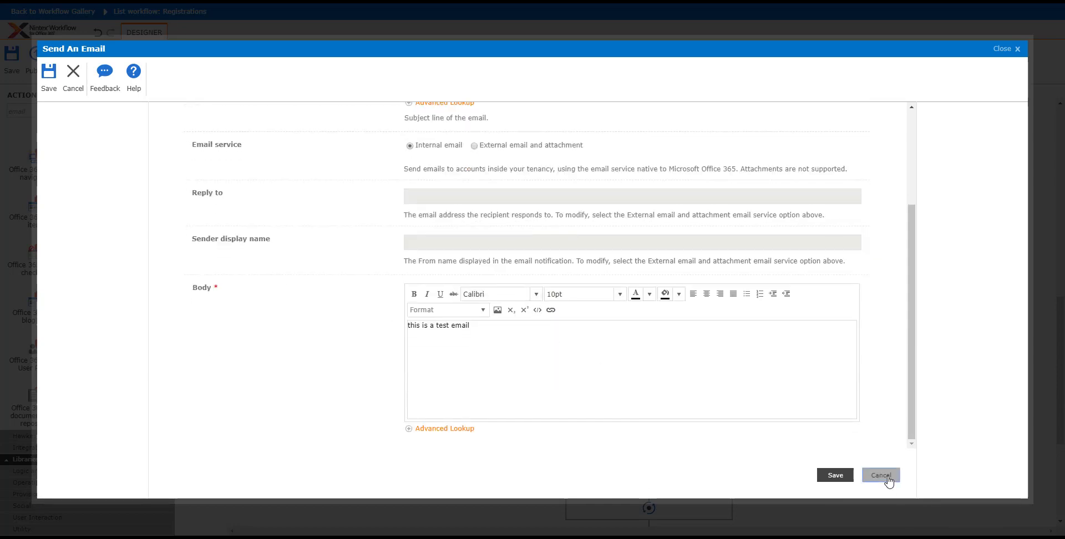
left_click(880, 475)
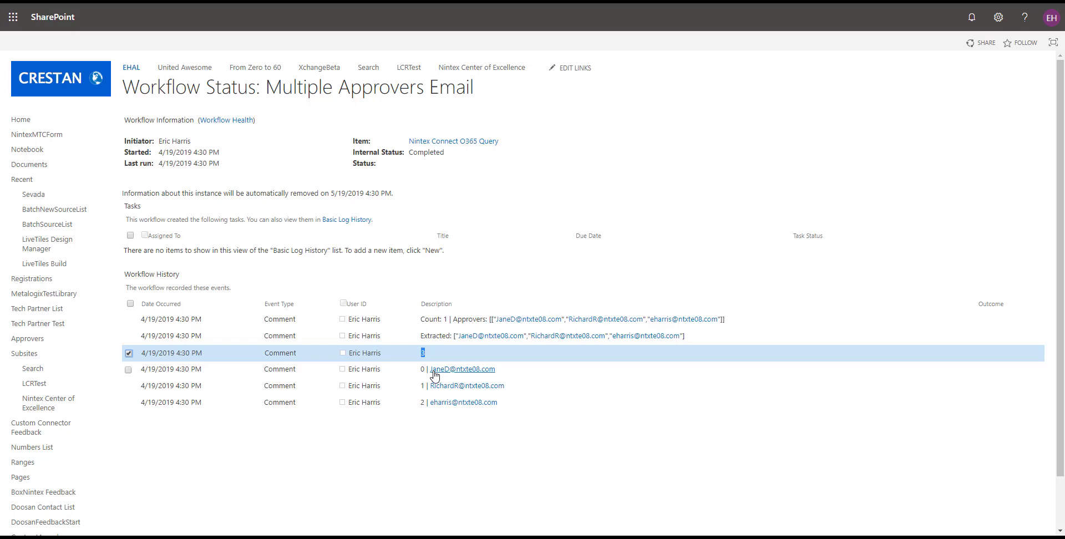
mouse_move(463, 402)
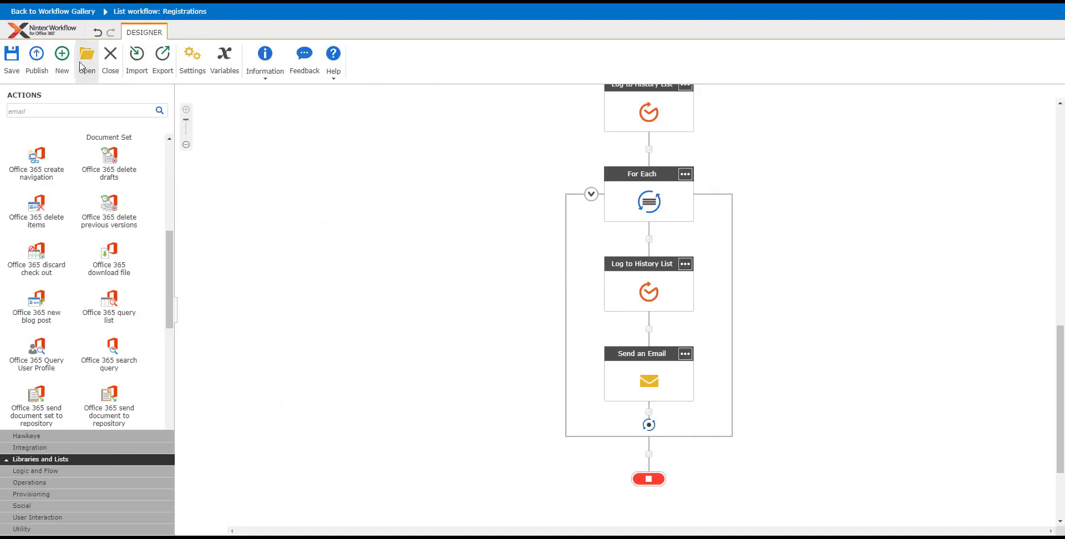
left_click(36, 60)
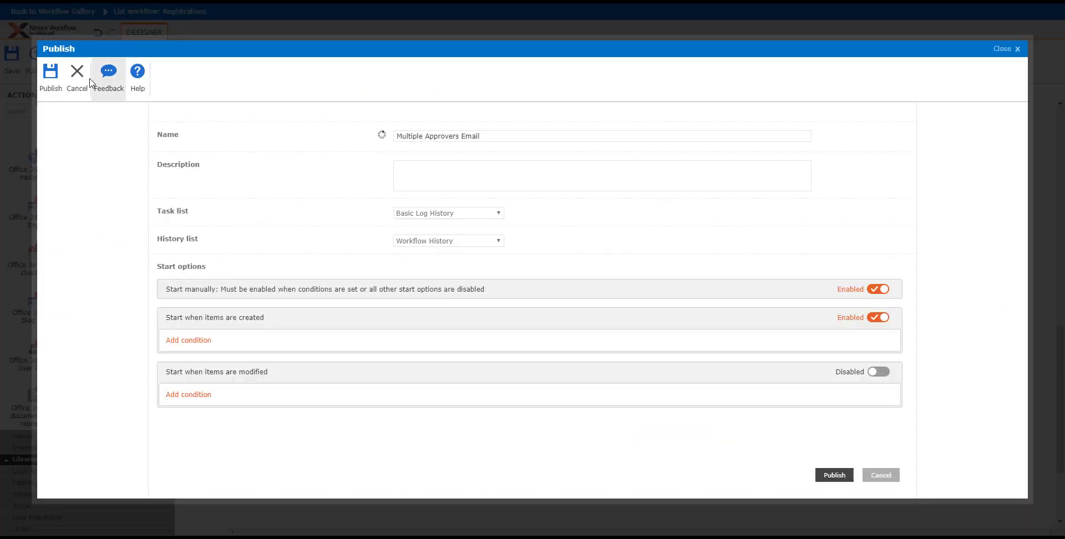
- Publish Multiple Approvers Email with manual and item-created start options enabled
left_click(833, 474)
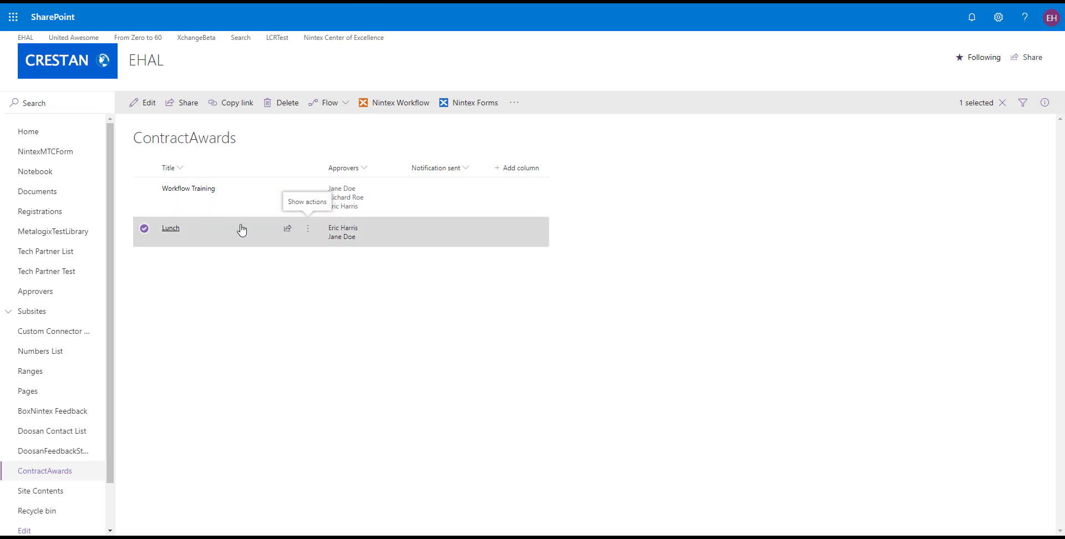
- View the Lunch item's actions menu in ContractAwards and dismiss it without changes
left_click(308, 228)
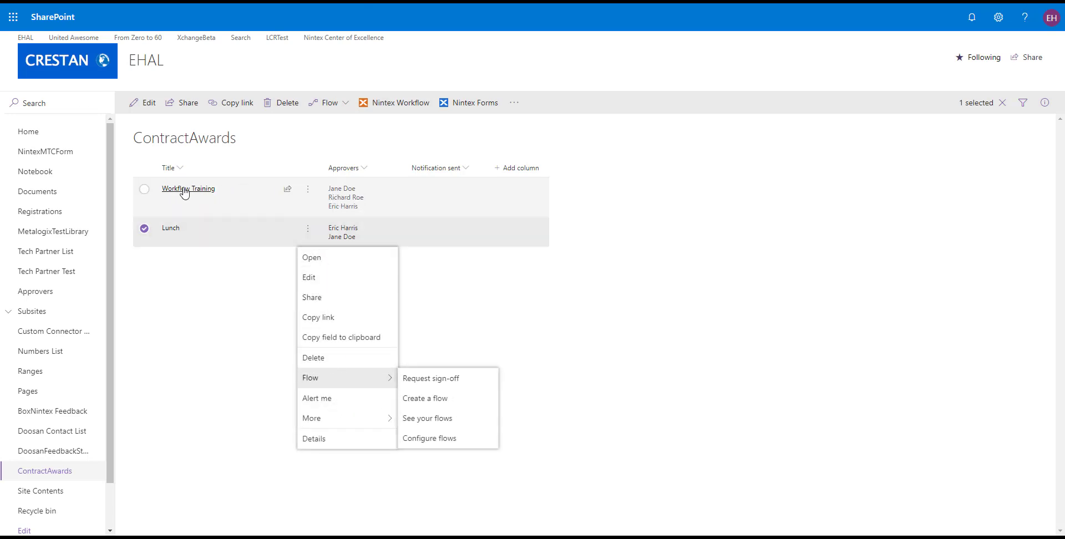
mouse_move(343, 183)
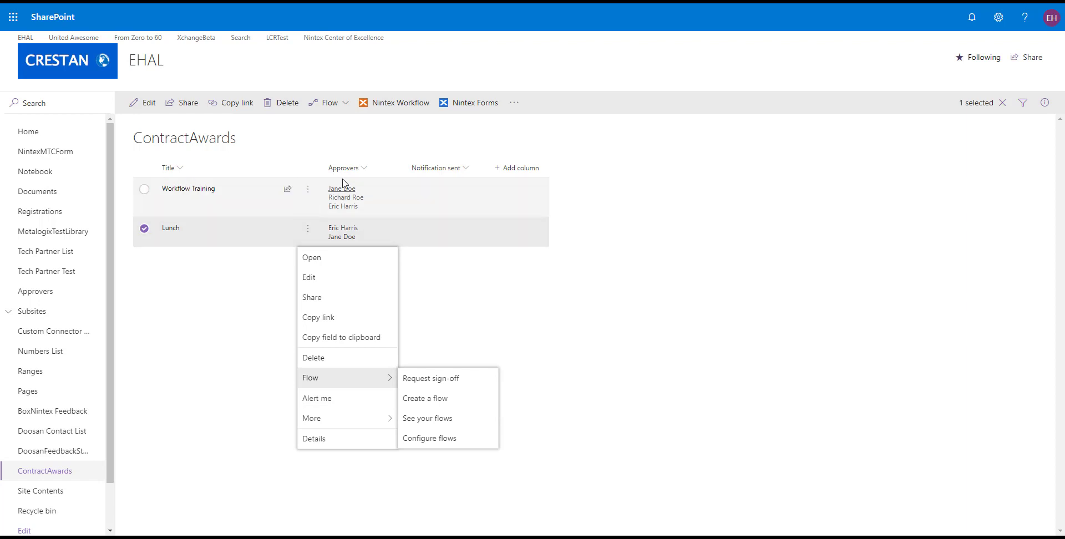
mouse_move(460, 300)
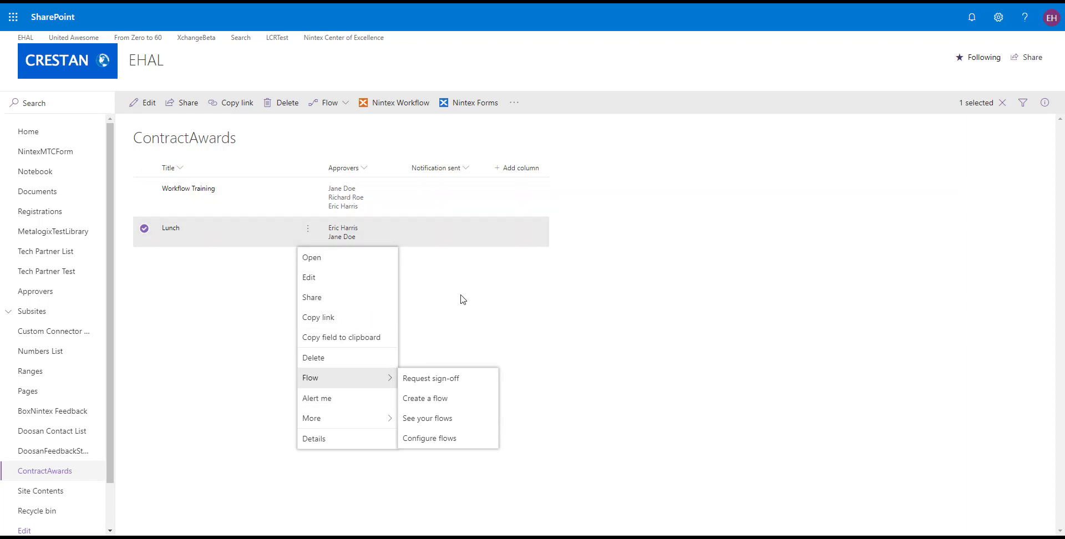
left_click(461, 300)
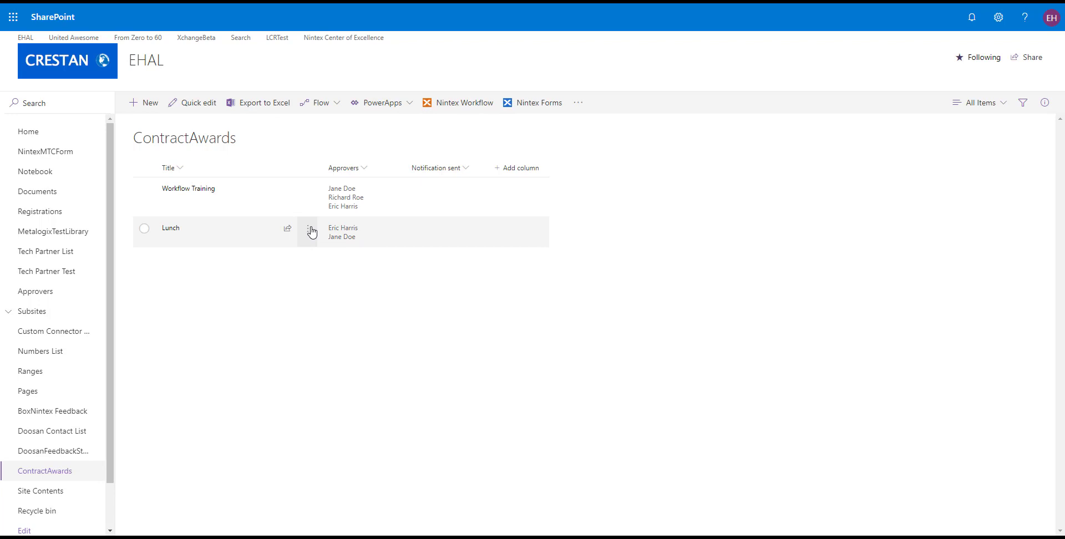
mouse_move(311, 234)
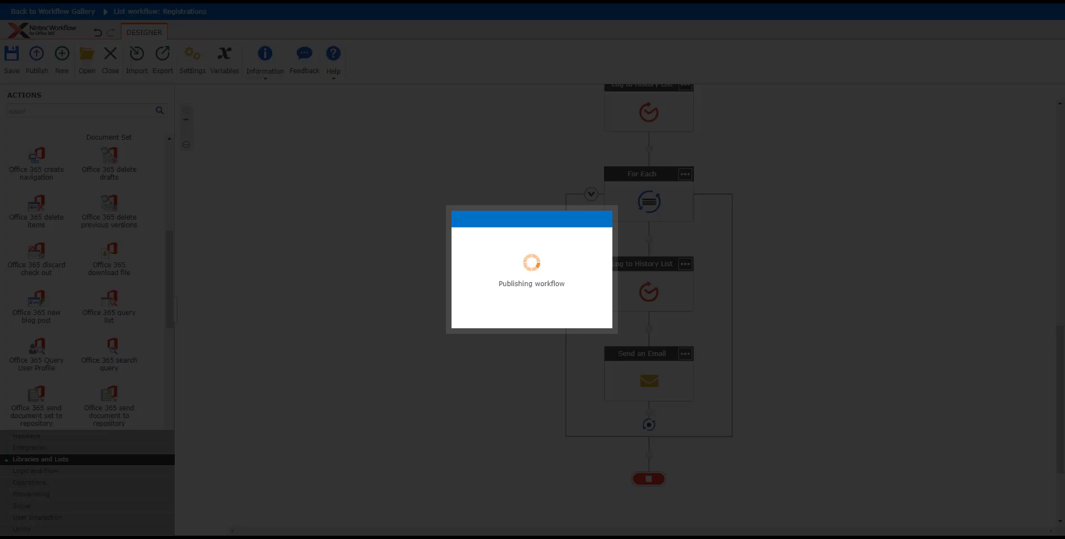
mouse_move(341, 227)
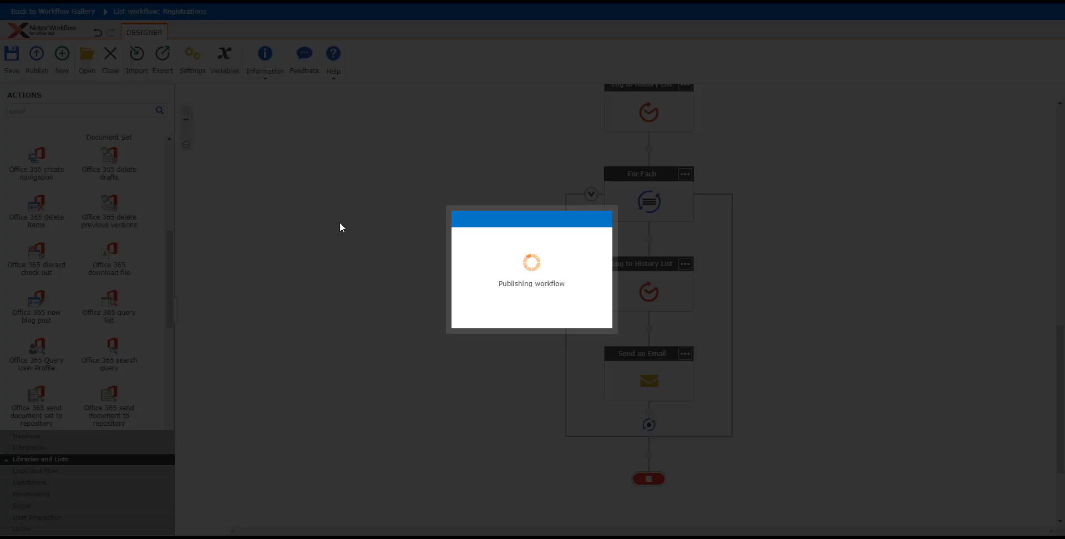